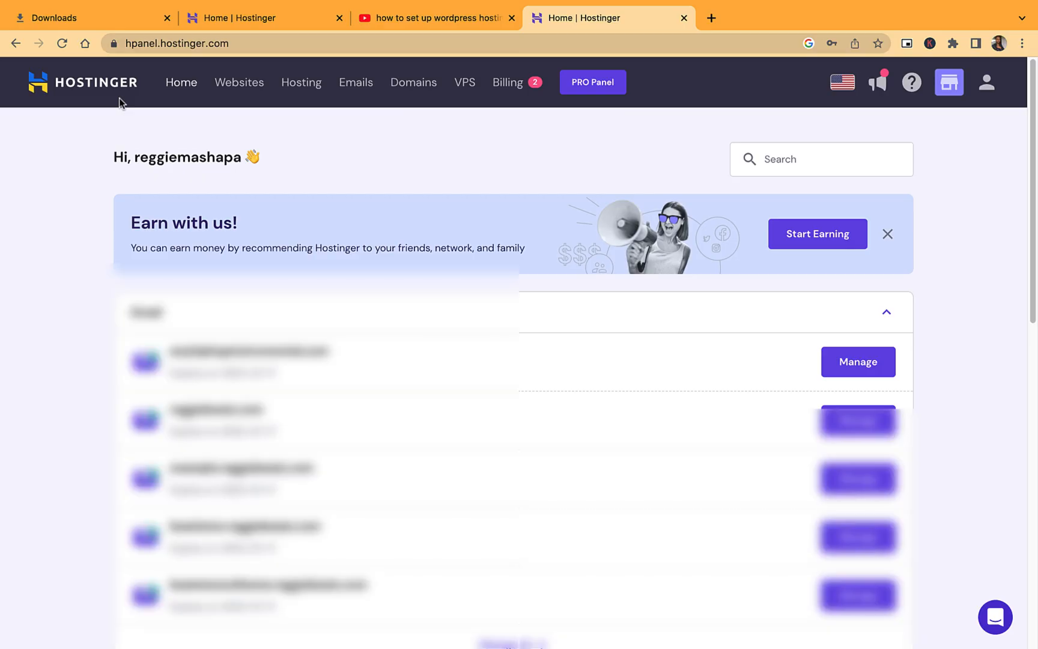
Go to the Websites list and start managing the mybeat.store site
click(239, 81)
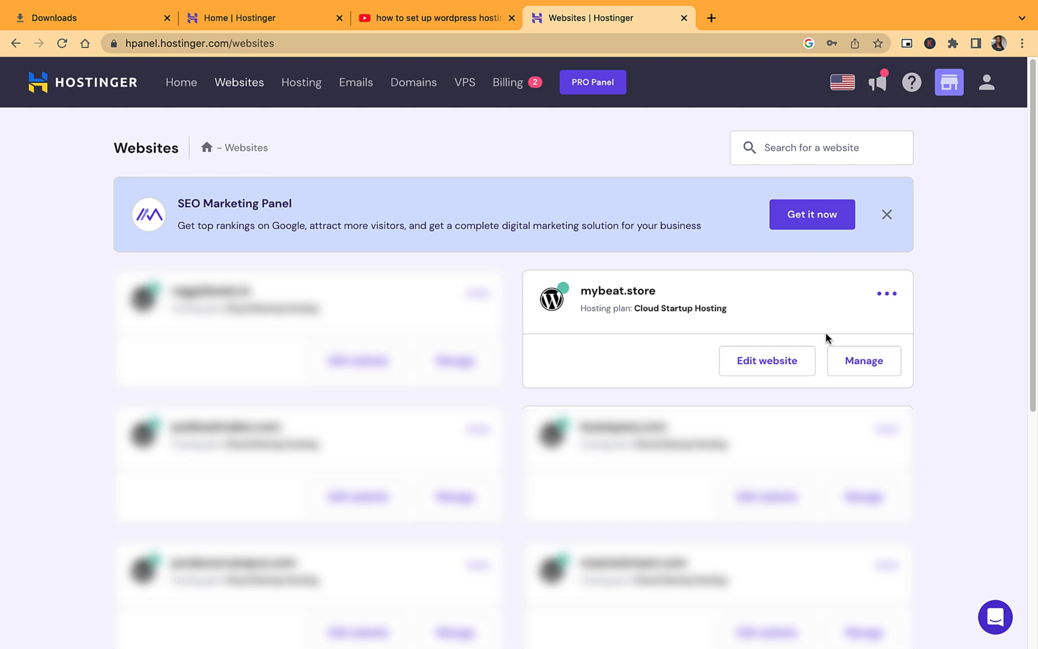
mouse_move(397, 231)
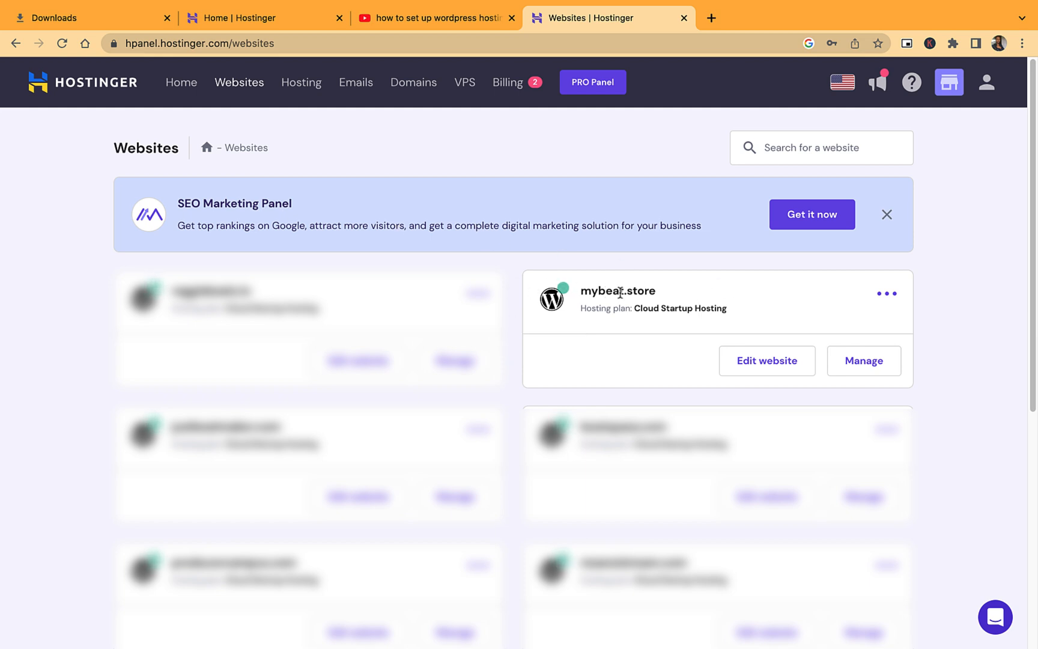
click(864, 361)
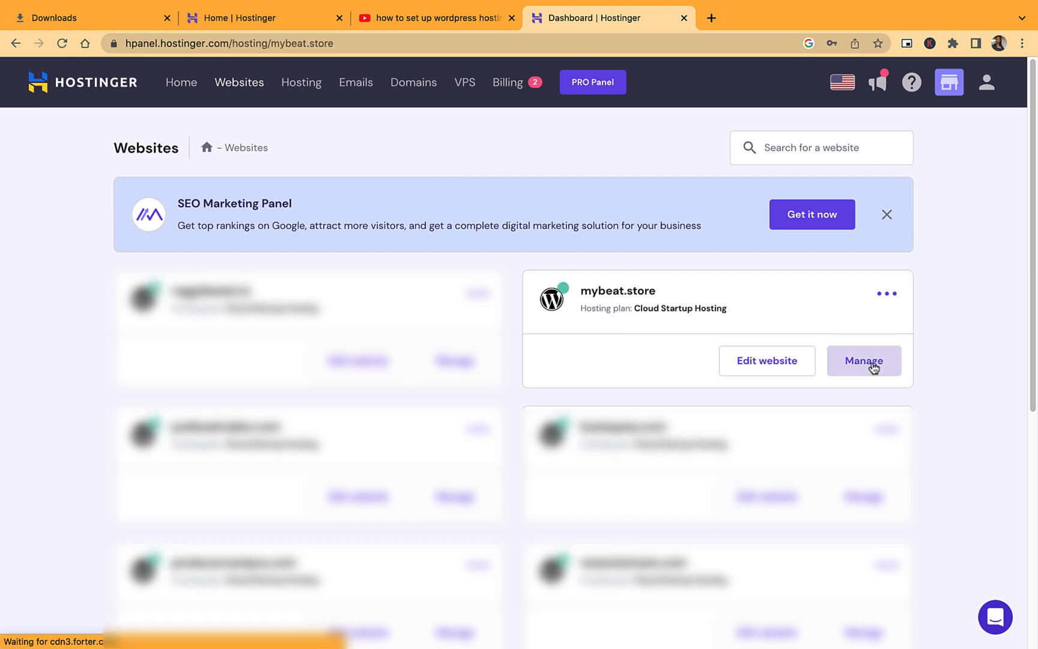
Find the Subdomains page via the sidebar search for 'sub'
click(864, 360)
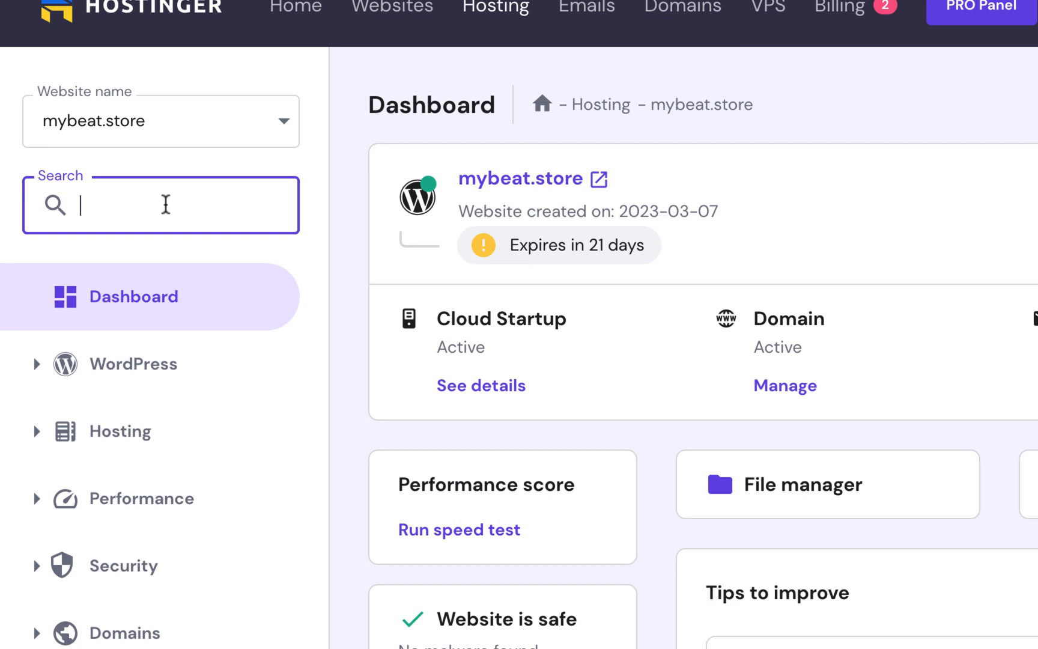
text(sub)
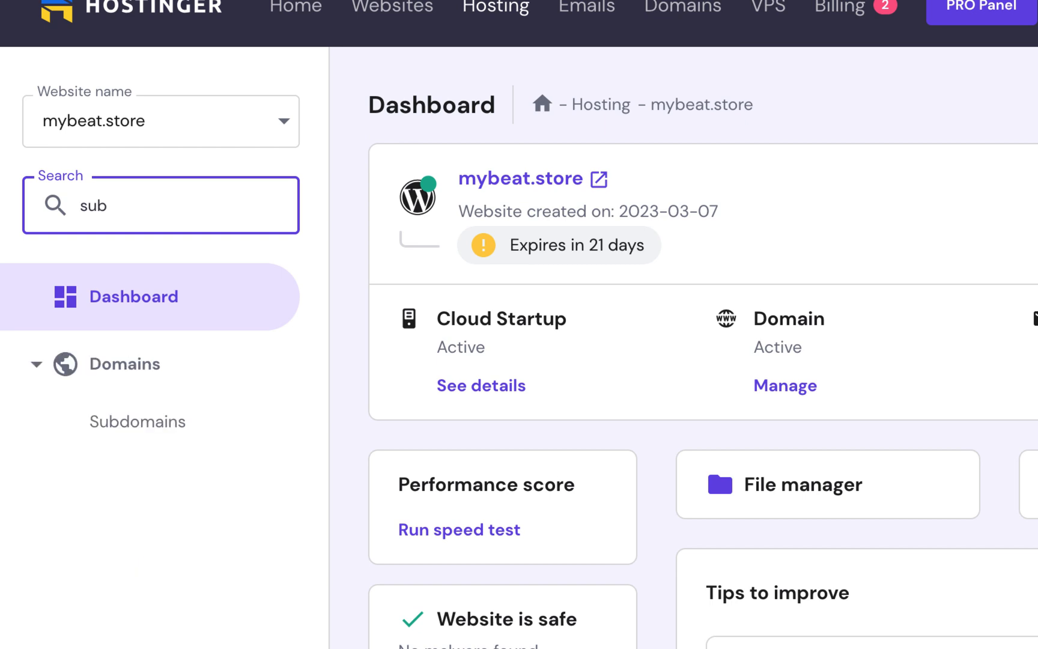
click(137, 421)
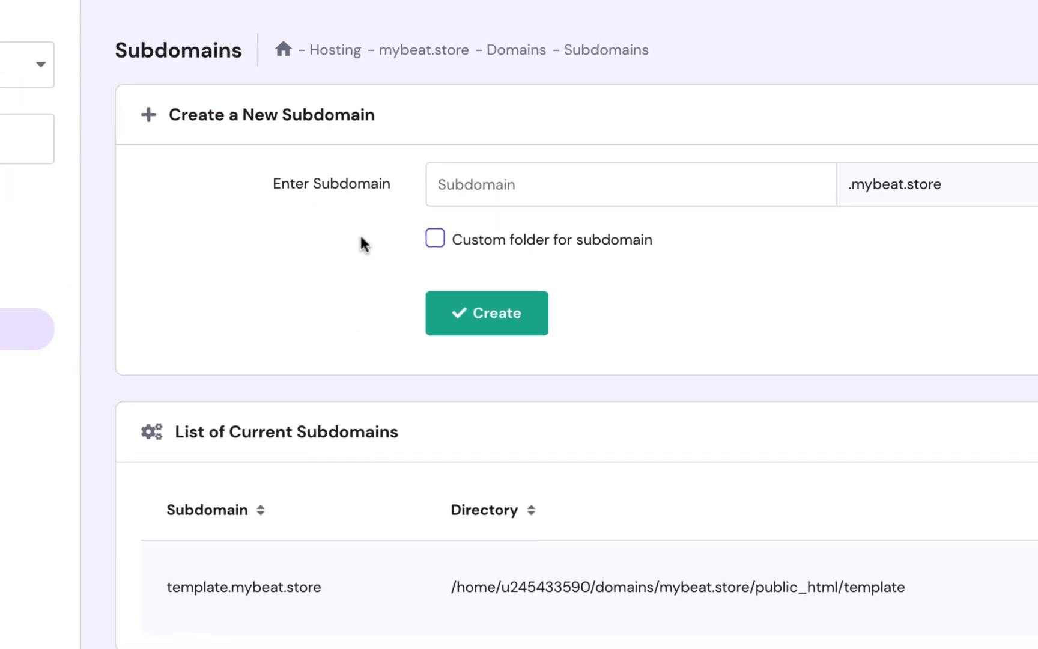
Create subdomain test.mybeat.store with custom folder 'test' under public_html
click(596, 178)
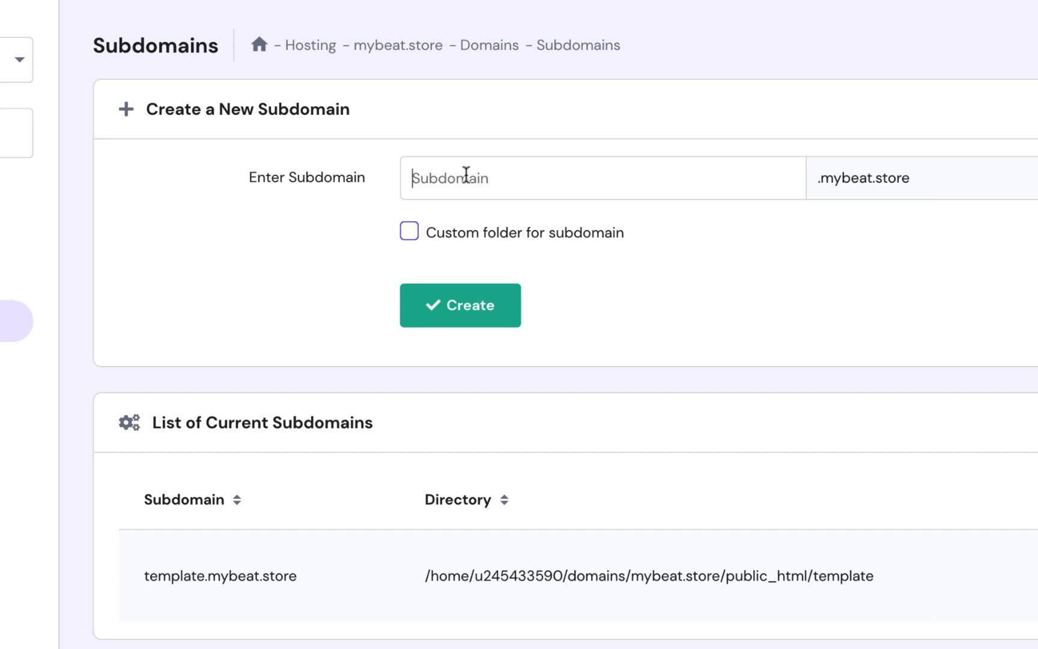
text(test)
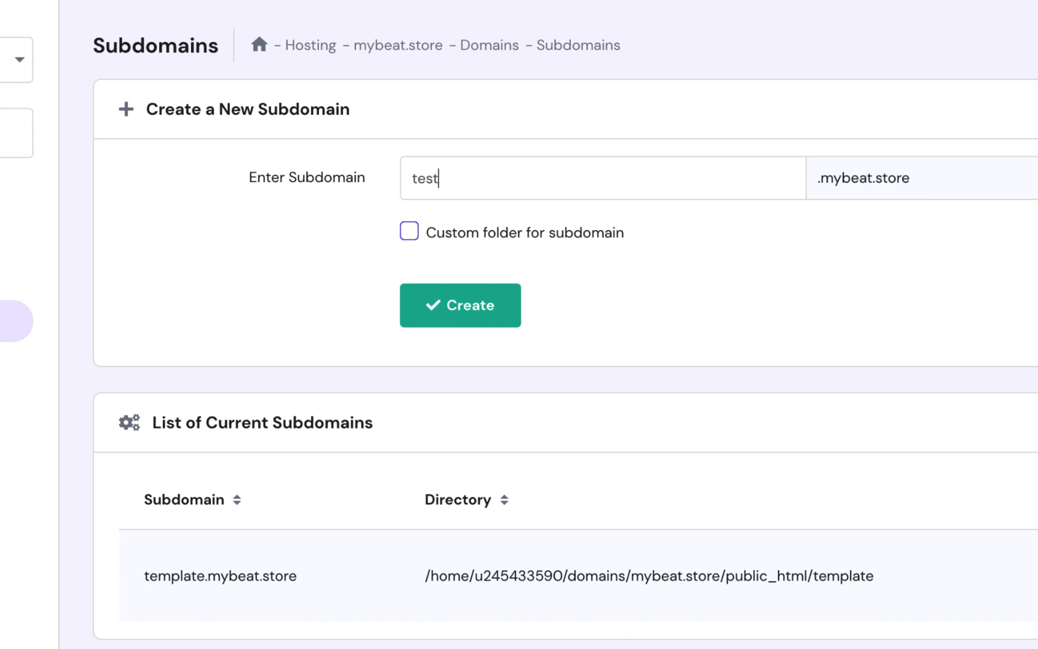
mouse_move(956, 220)
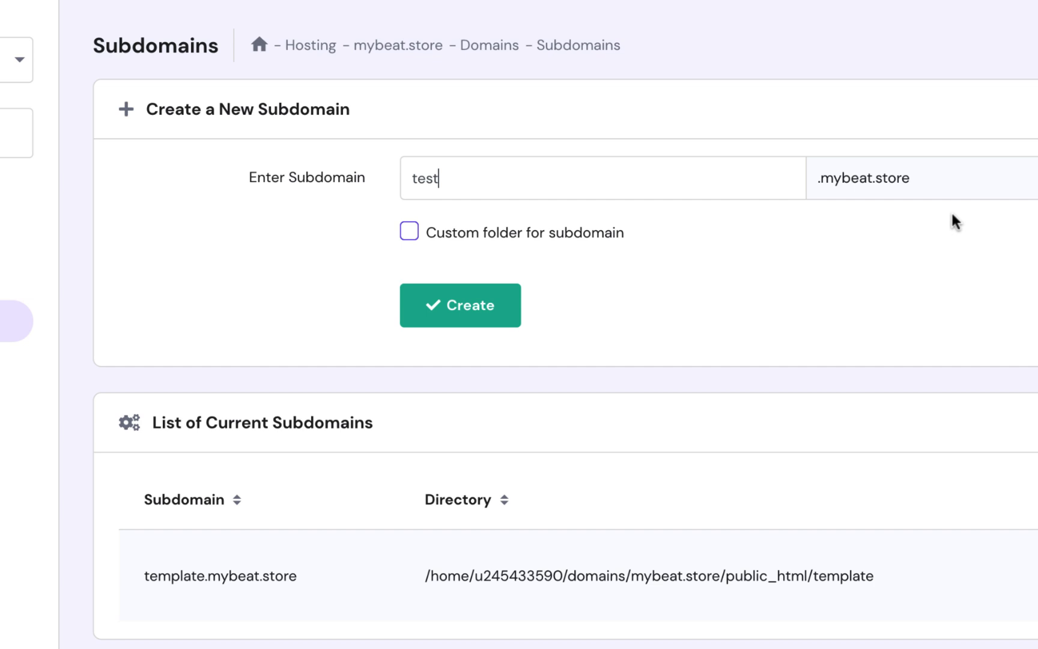
mouse_move(906, 275)
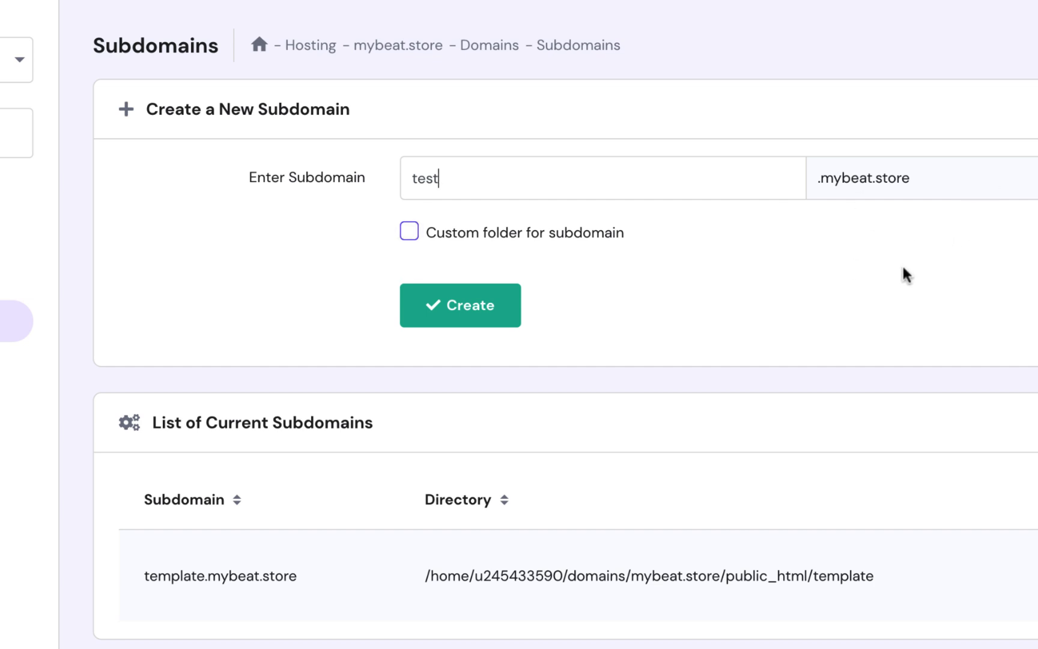
mouse_move(947, 265)
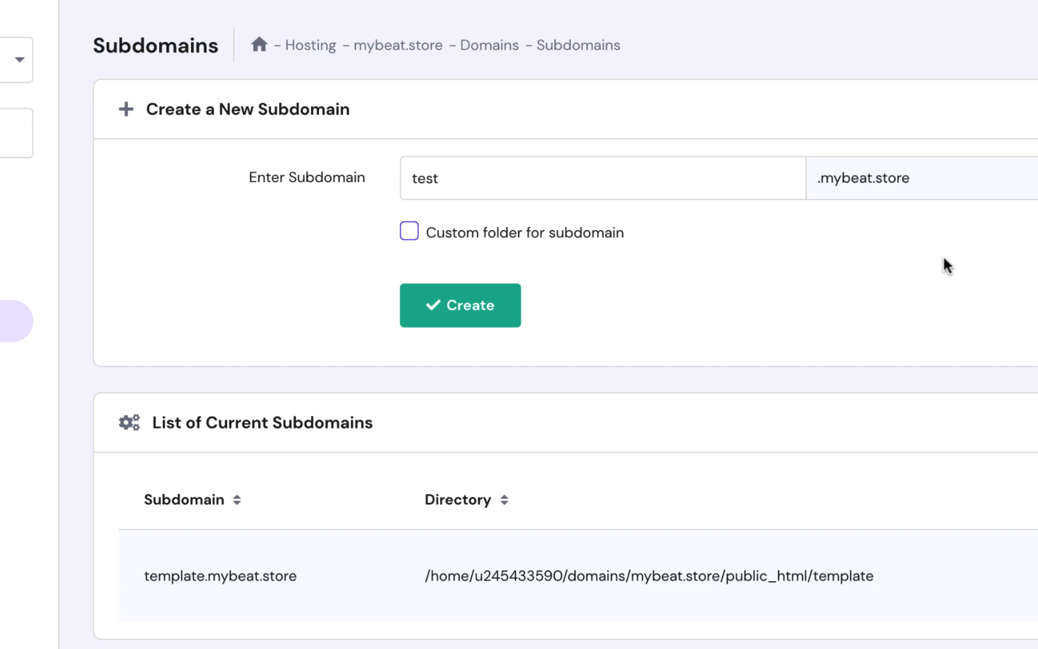
mouse_move(482, 314)
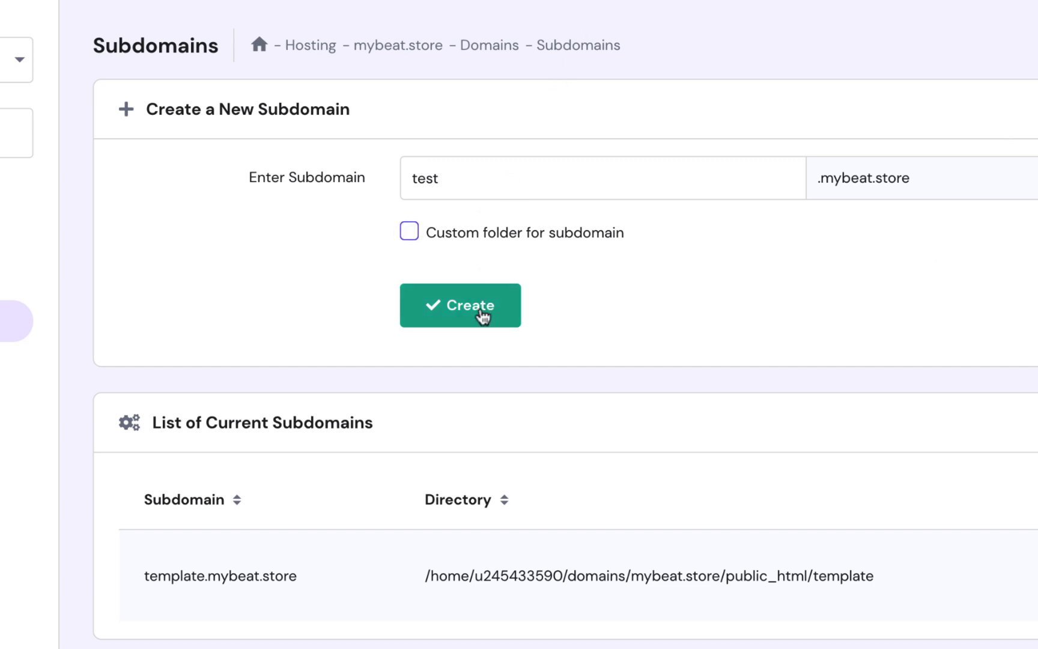
click(409, 232)
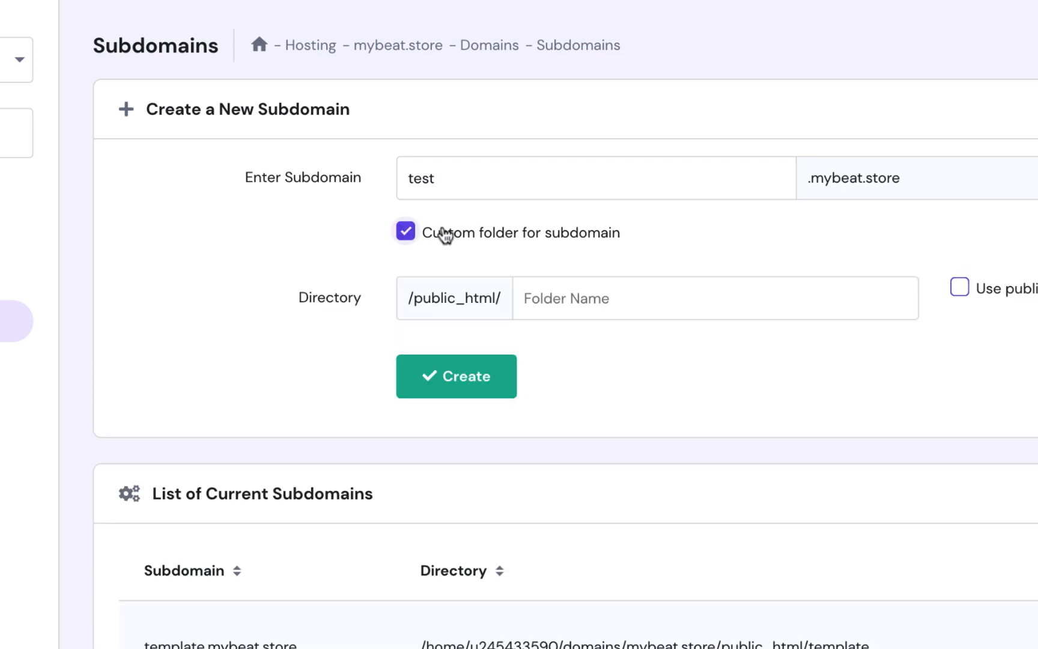
double_click(421, 178)
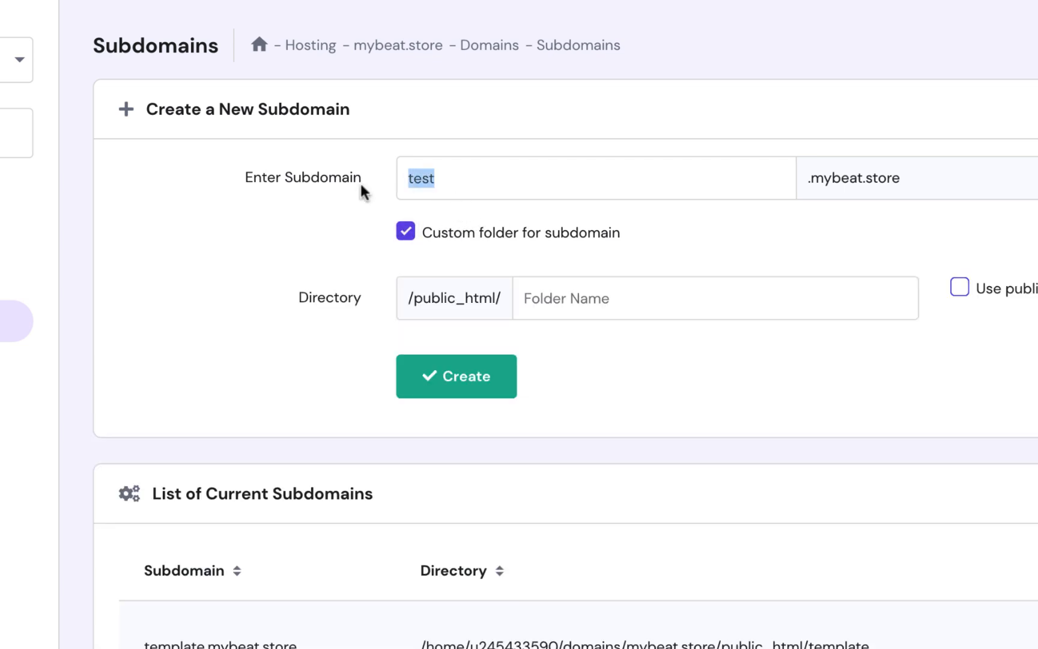
text(test)
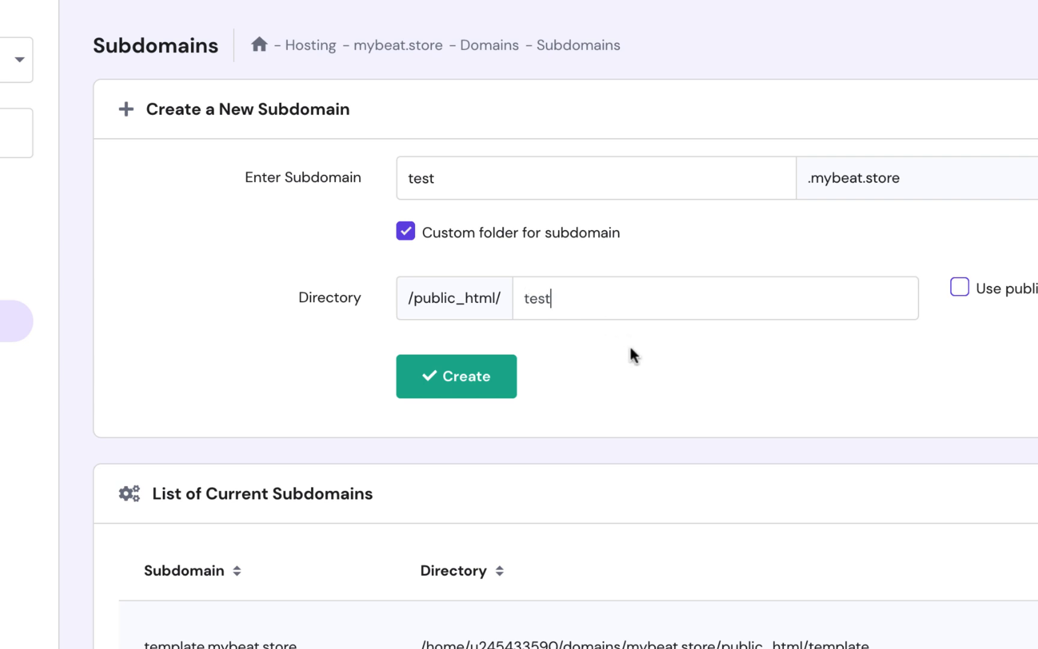
click(456, 376)
text(wo)
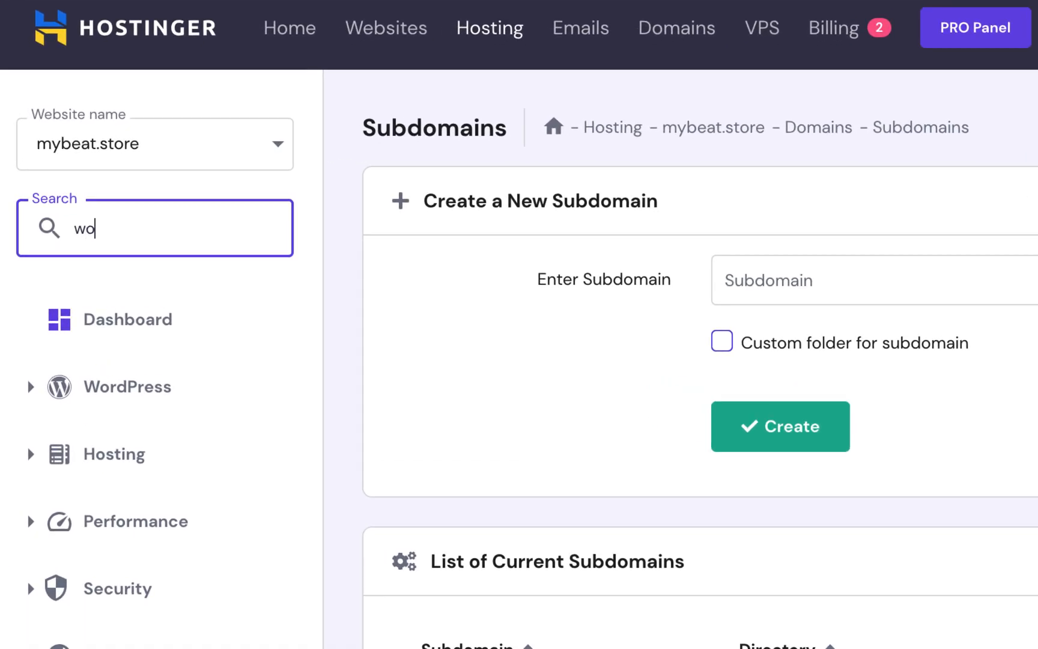
Reach the WordPress Overview for mybeat.store and bring the Install another WordPress option into view
text(rd)
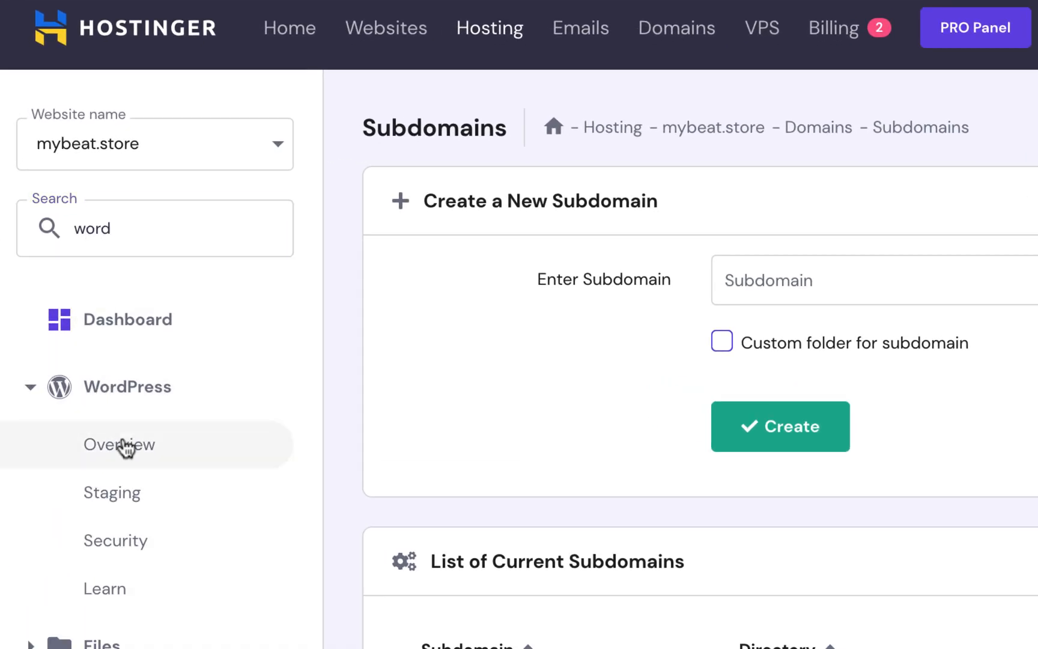
click(119, 444)
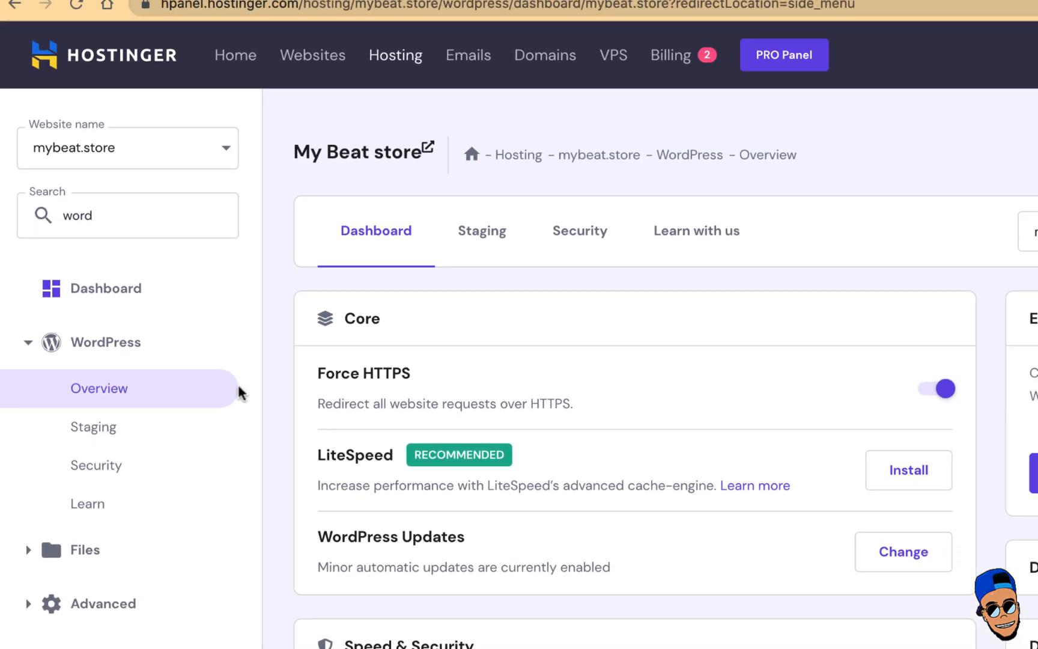
scroll(down, 3)
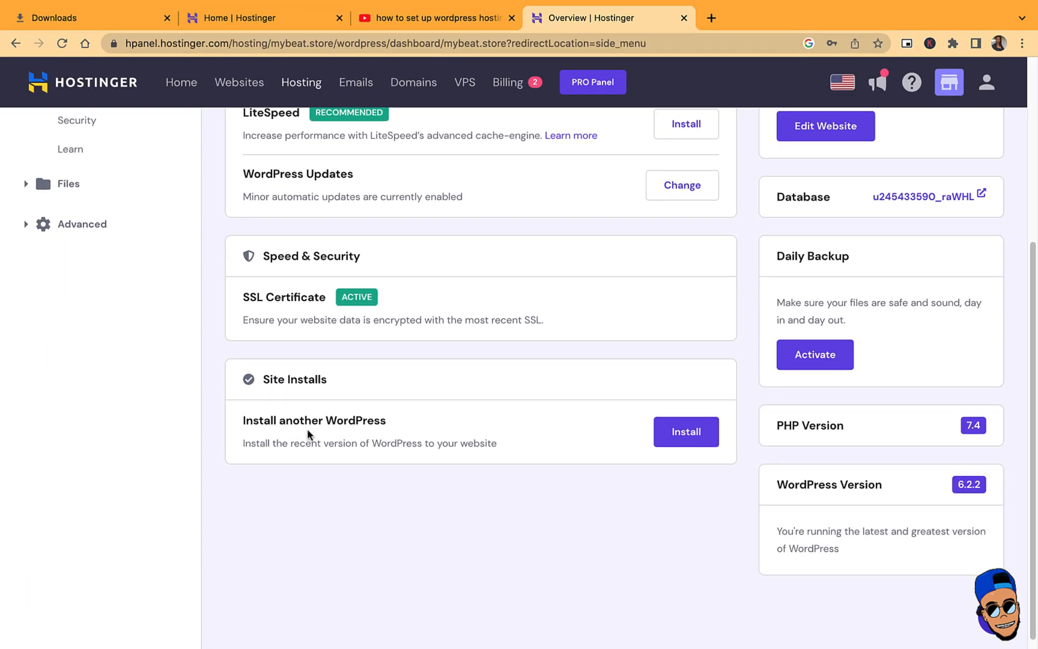
Start a new WordPress installation with website title 'MRojer Beatz'
click(685, 431)
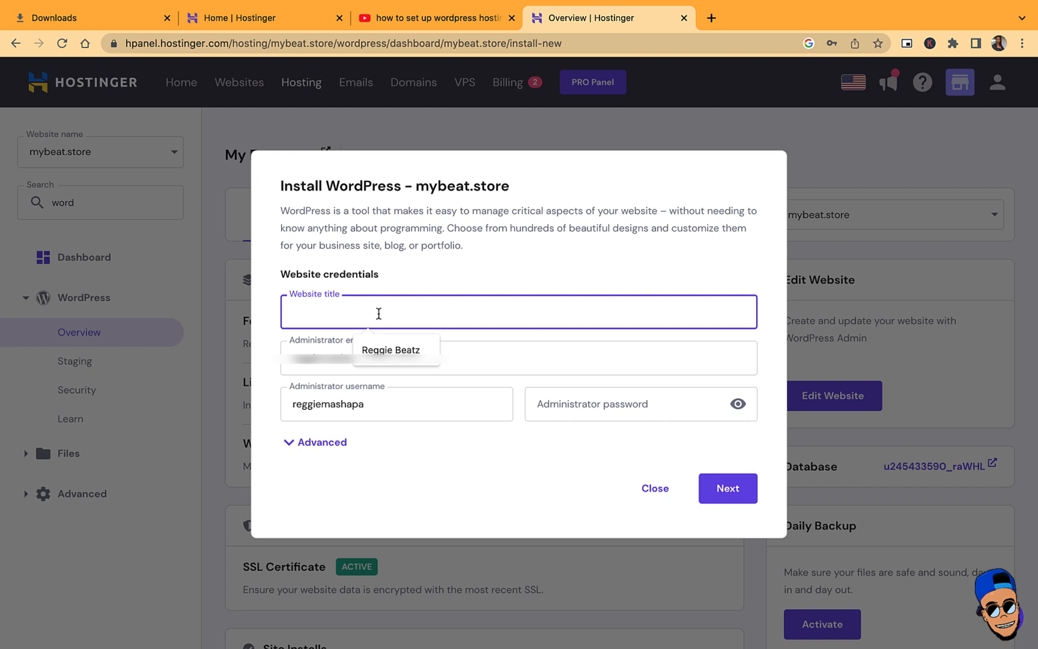
text(M)
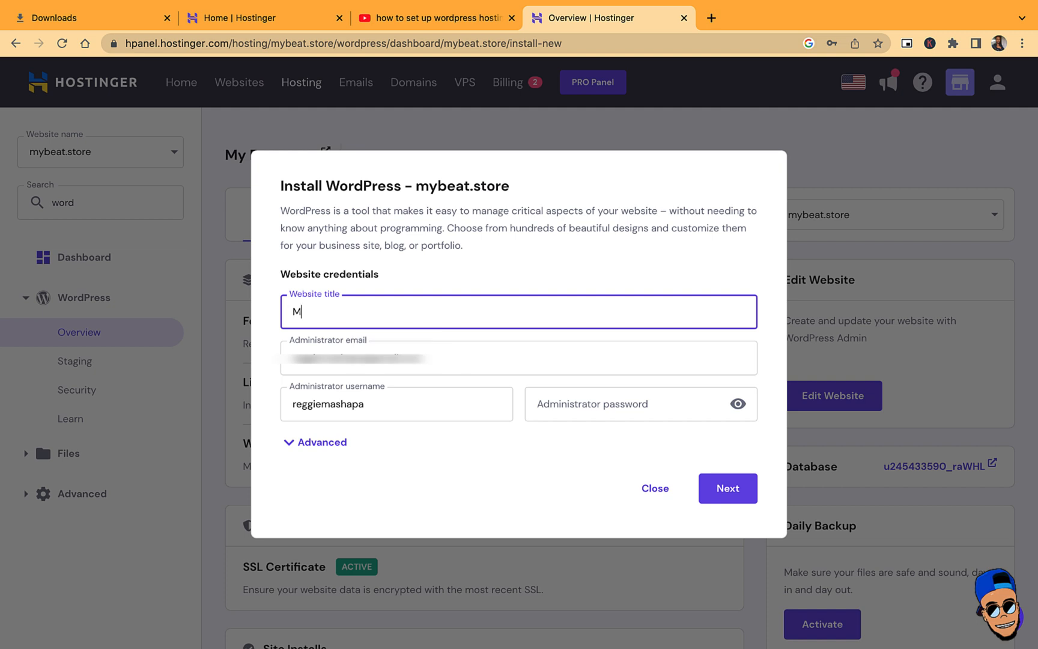
text(Rojer Beatz)
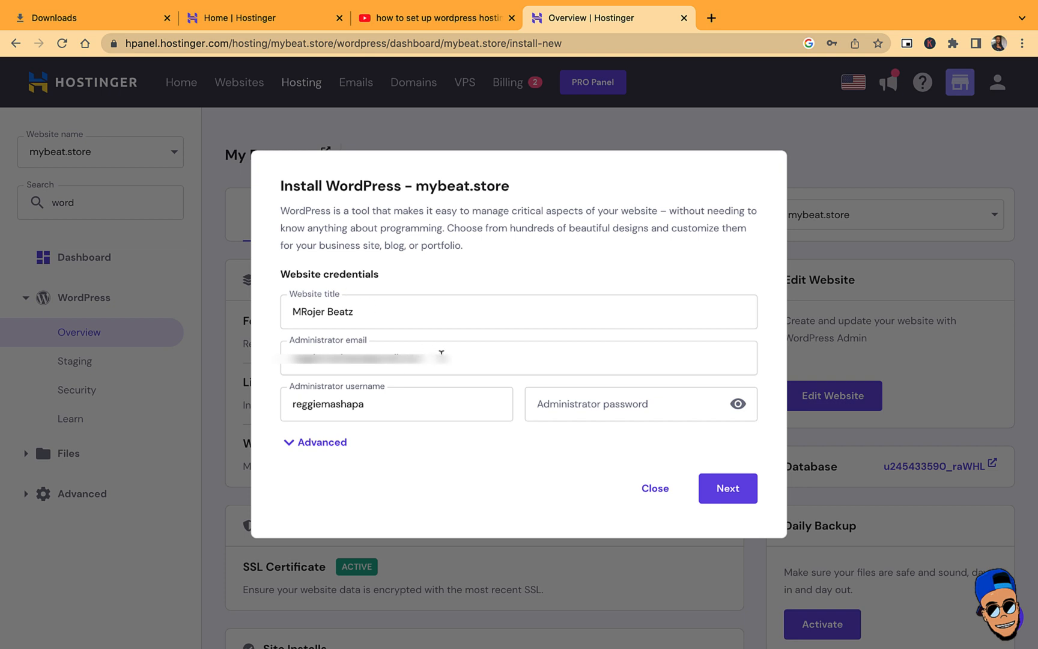
mouse_move(382, 414)
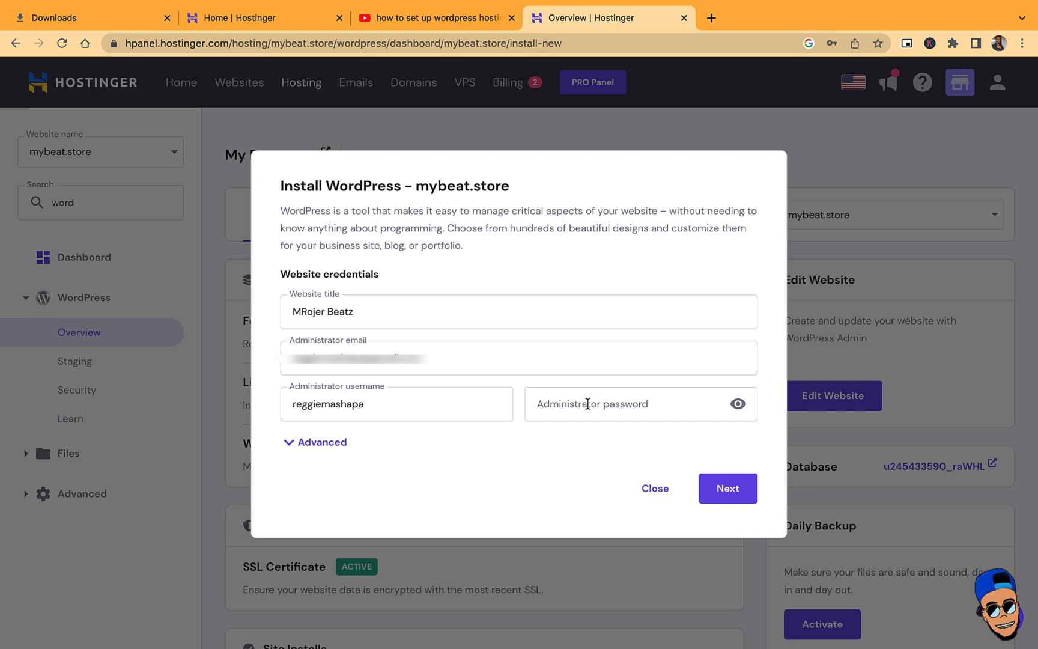
mouse_move(621, 303)
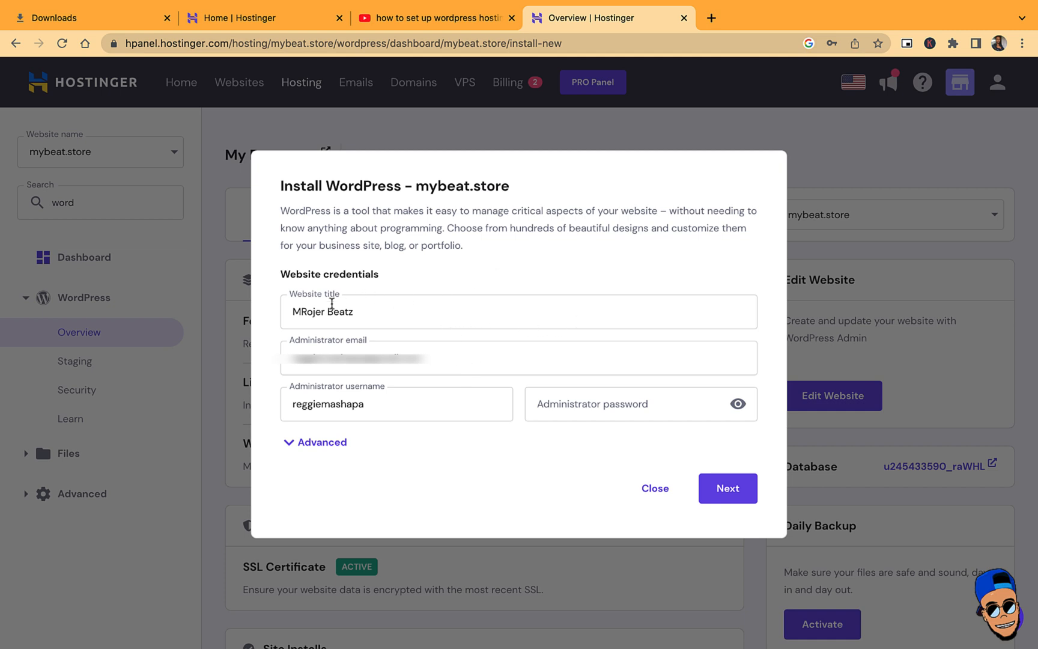
Target test.mybeat.store in advanced options and install WordPress 6.2.2 in English as MRojer Beatz
click(315, 442)
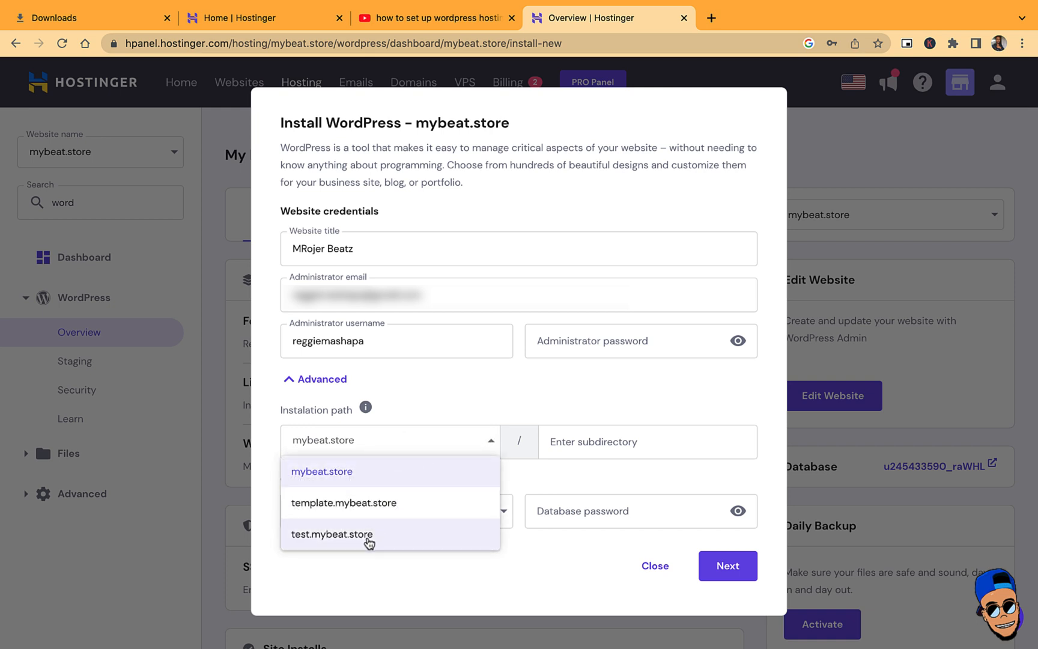
click(333, 534)
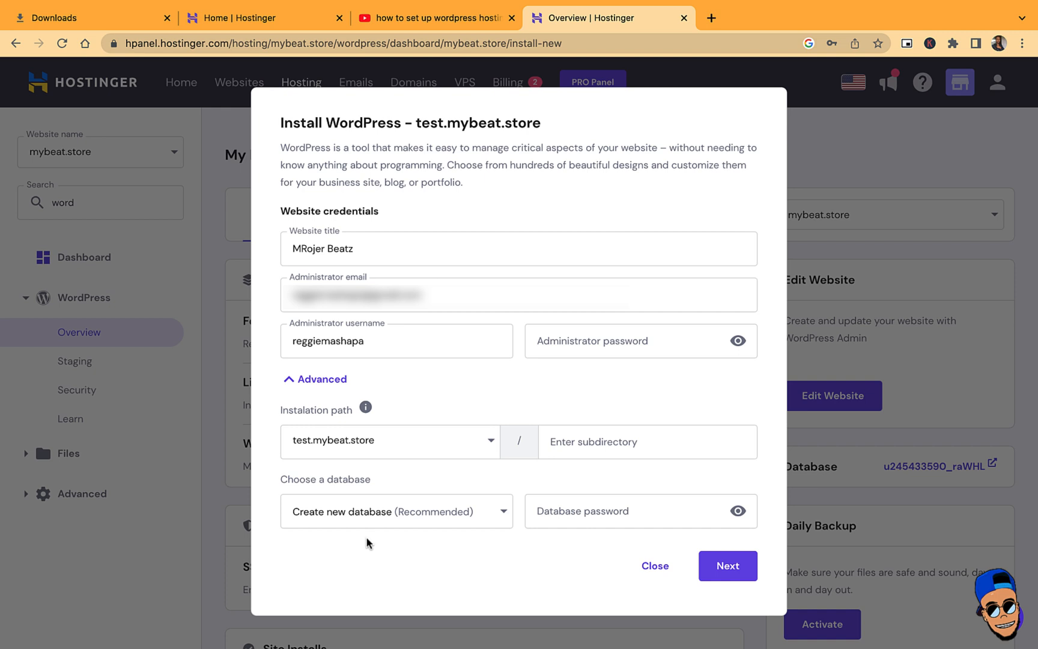
click(727, 566)
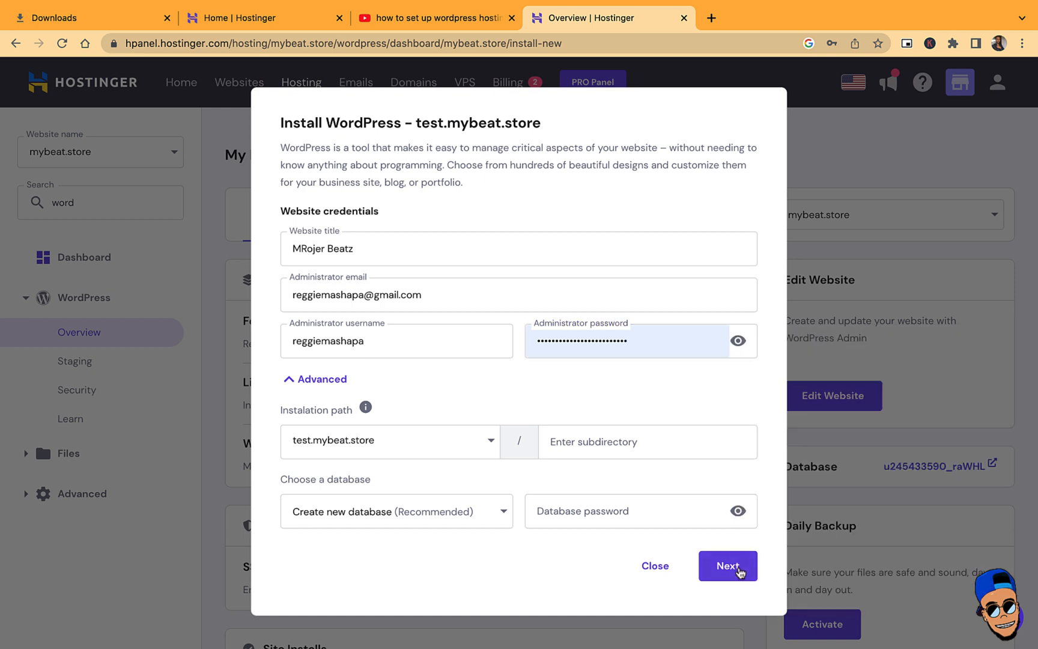
click(727, 566)
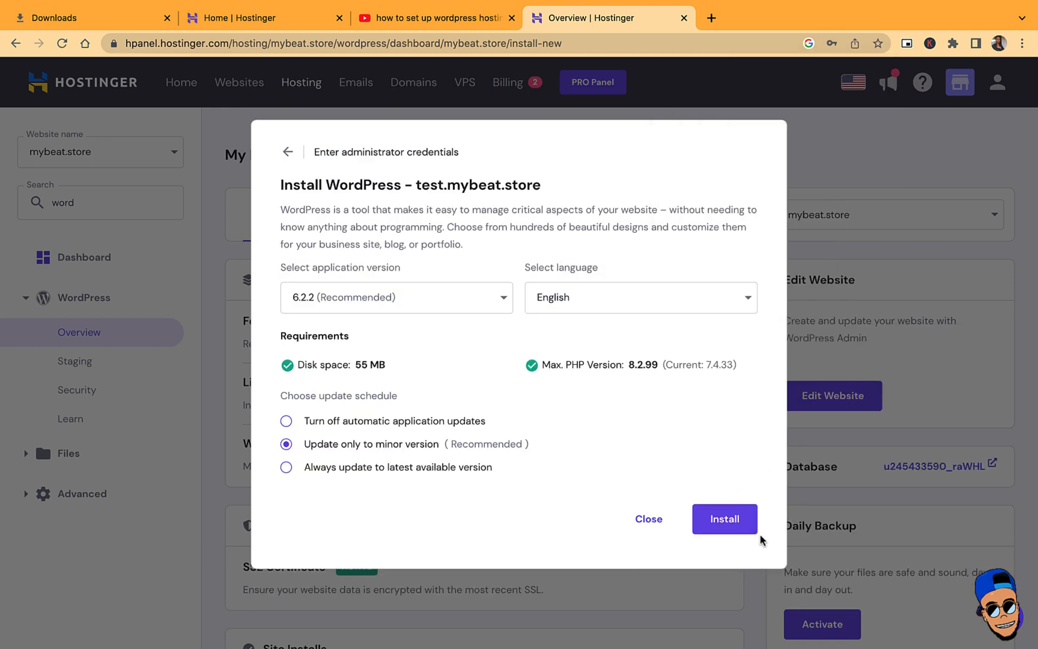
click(723, 518)
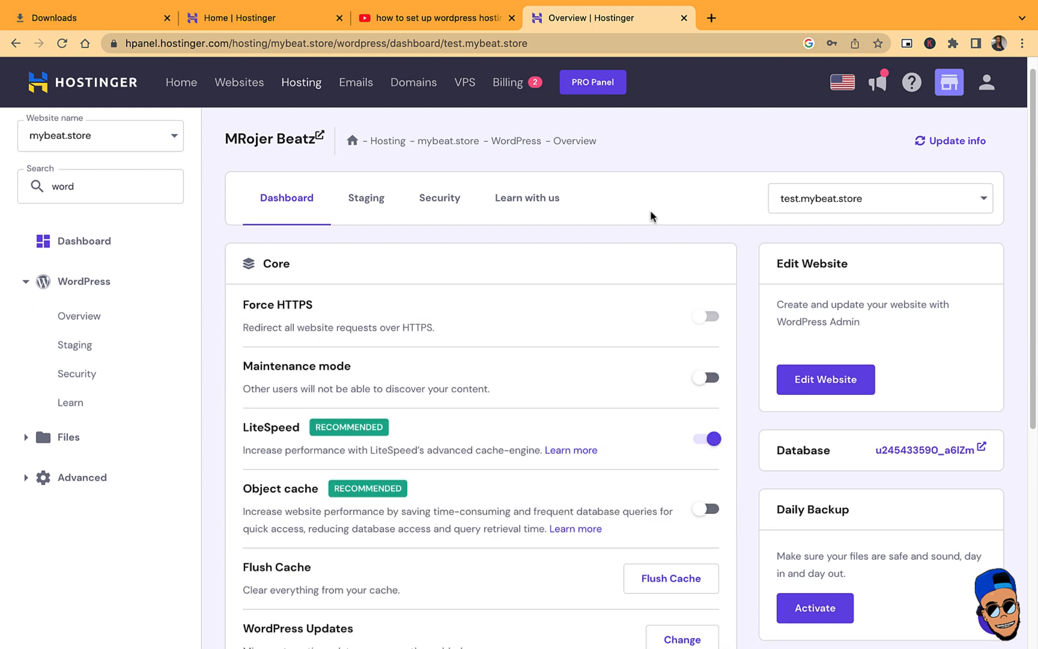
mouse_move(650, 182)
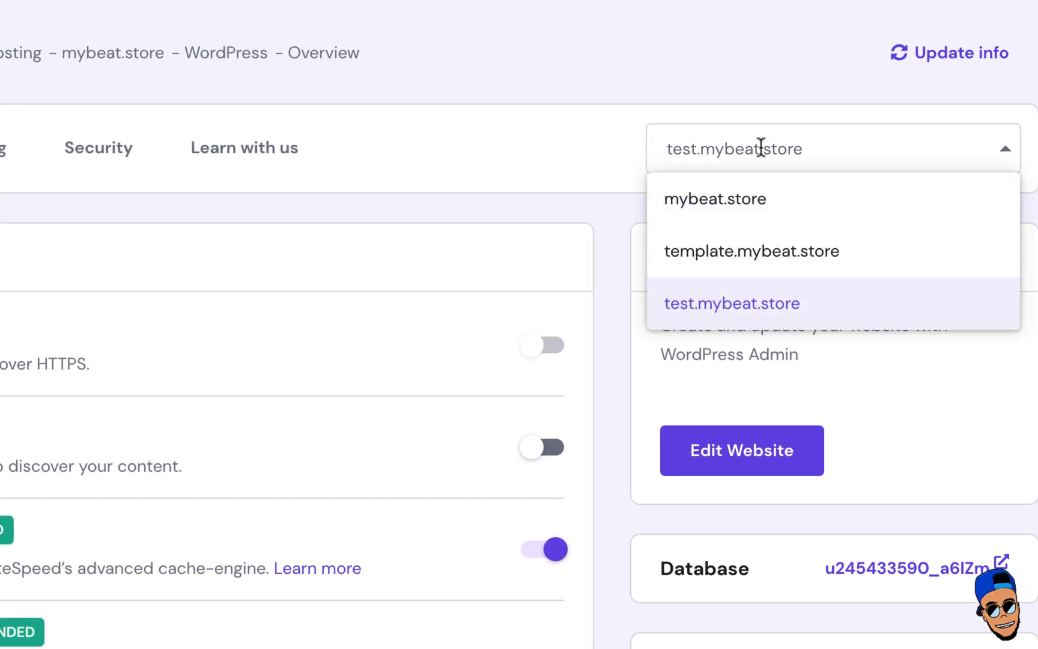
click(732, 303)
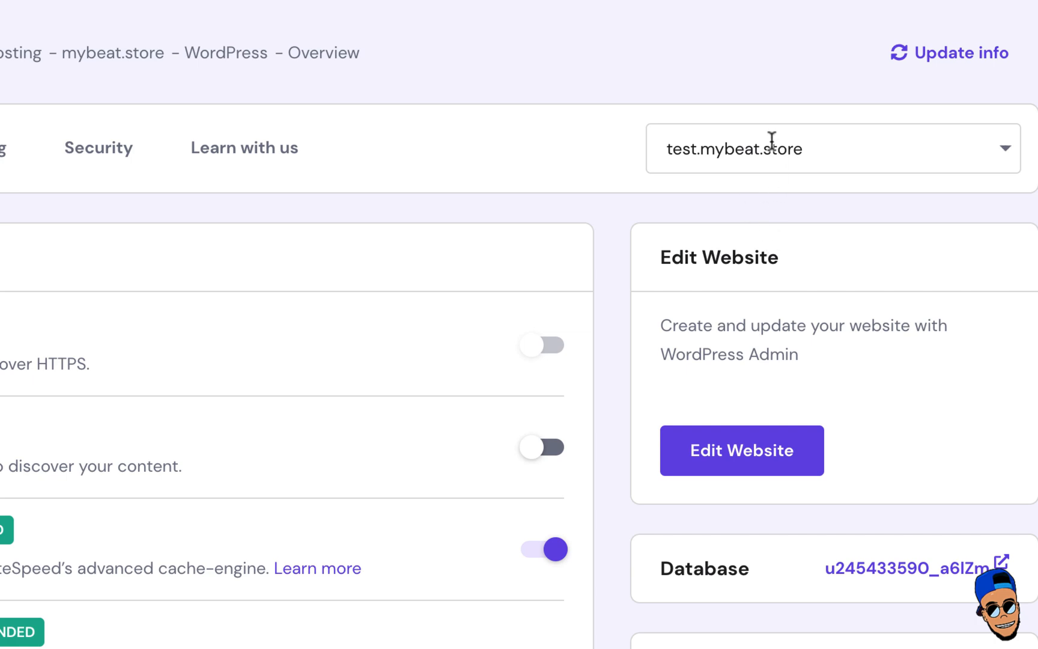
click(741, 451)
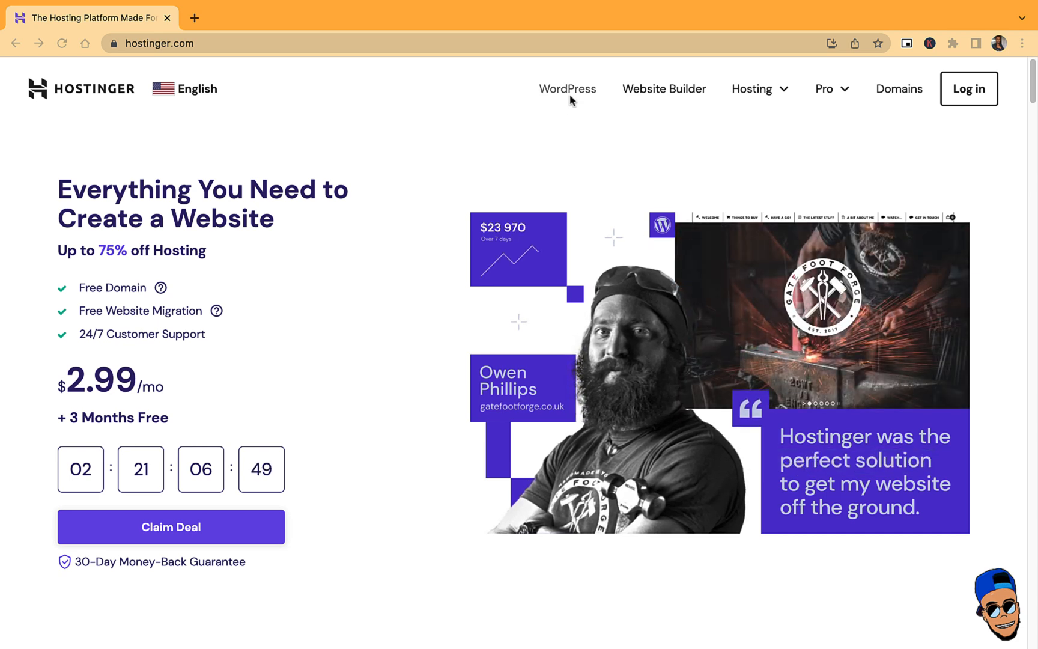
Add the Cloud Startup WordPress hosting plan to the cart with the 48-month period
click(568, 89)
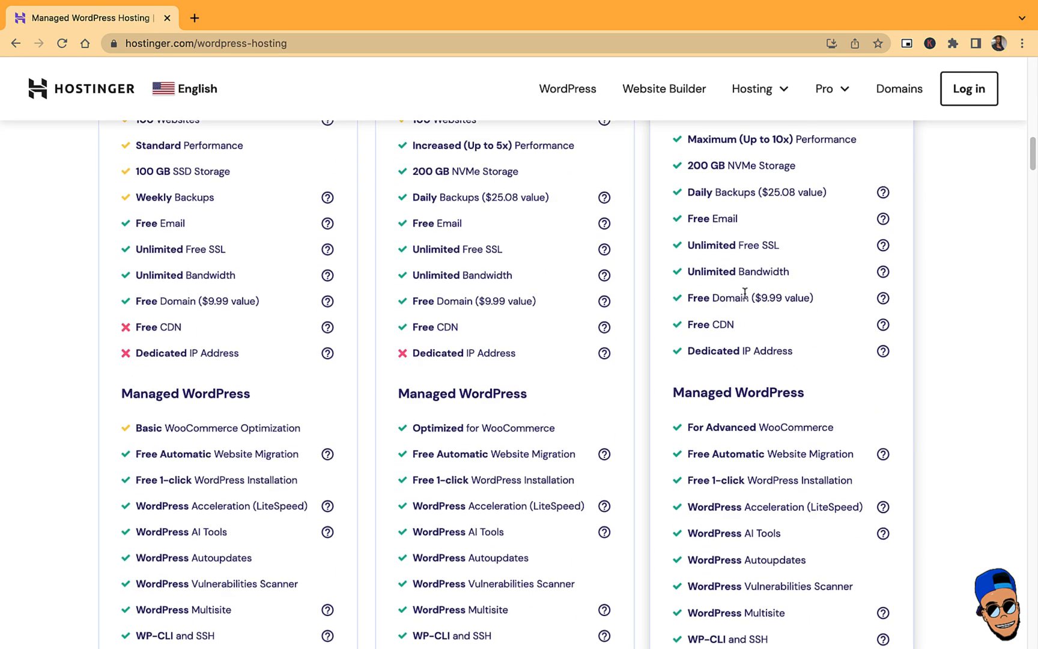
scroll(up, 3)
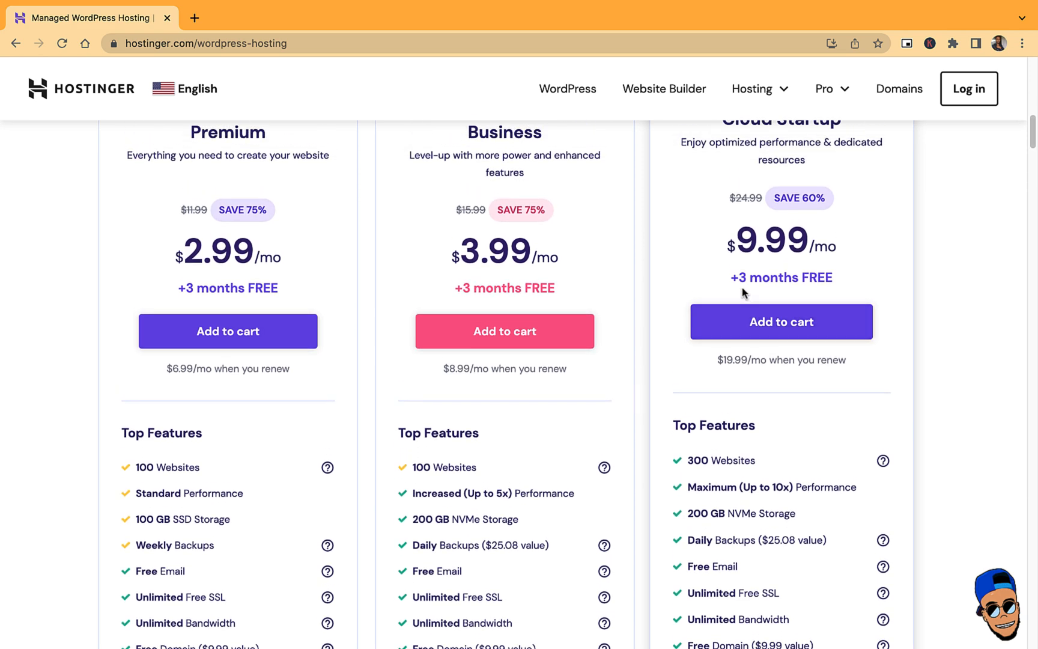
click(781, 322)
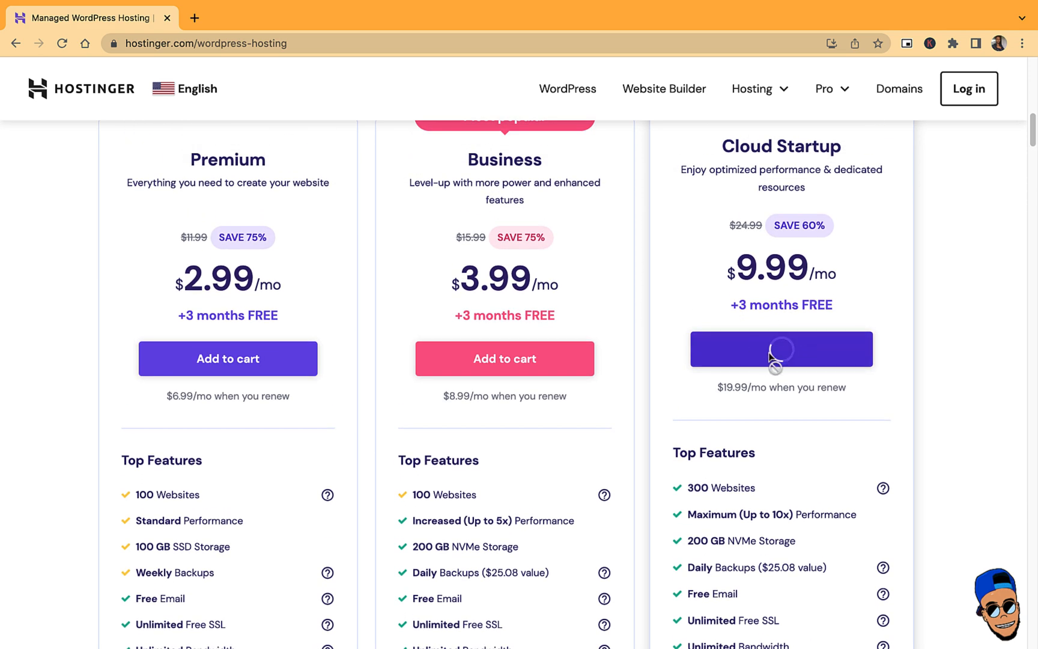
click(781, 348)
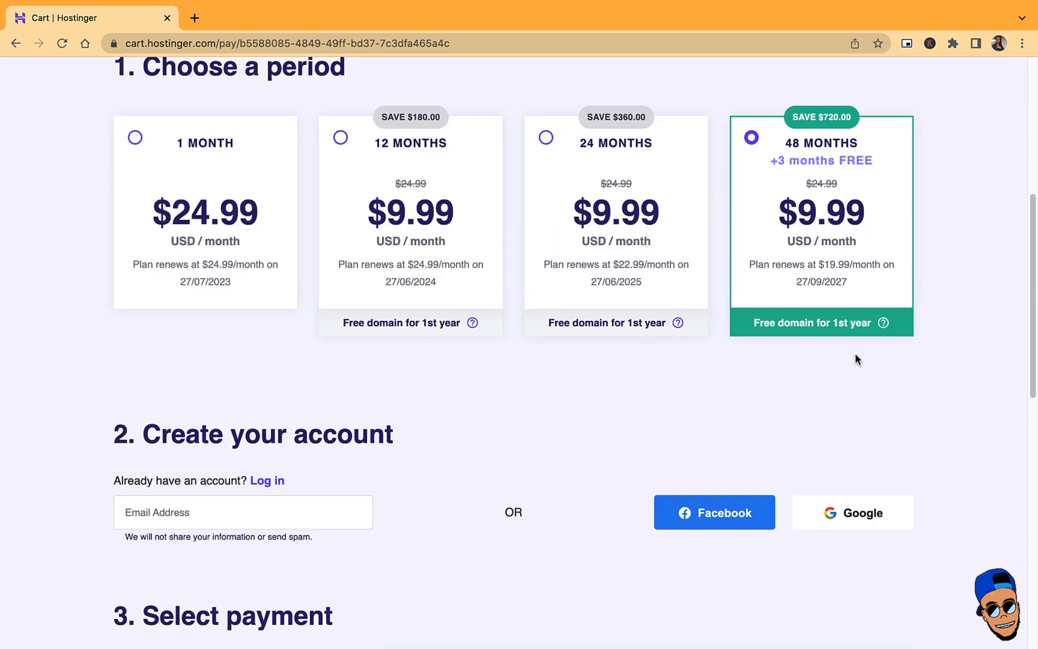
mouse_move(166, 184)
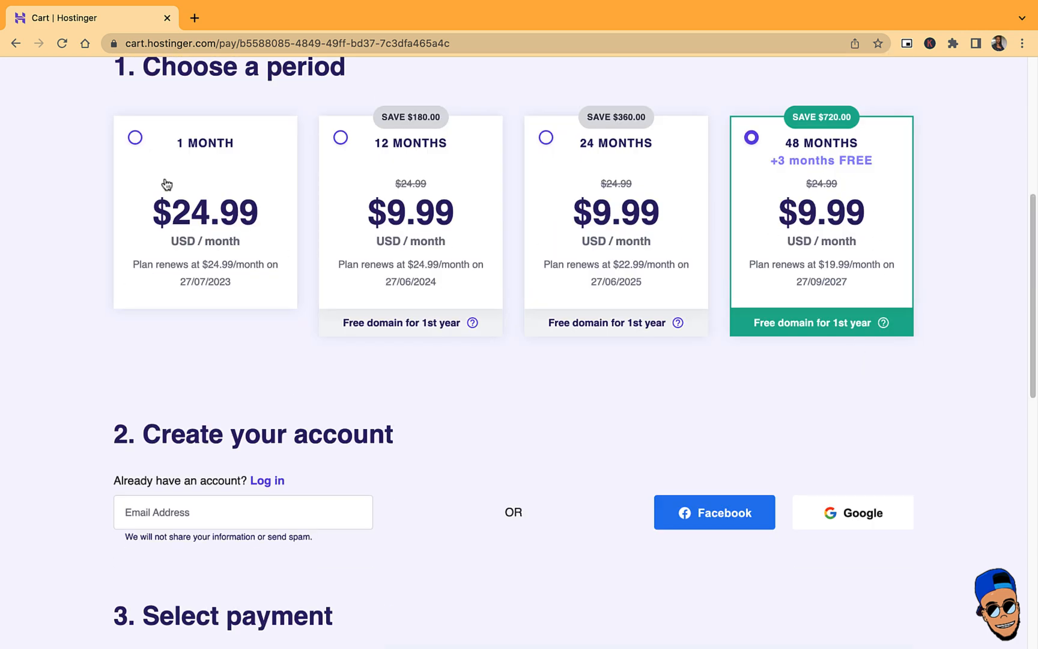
mouse_move(809, 219)
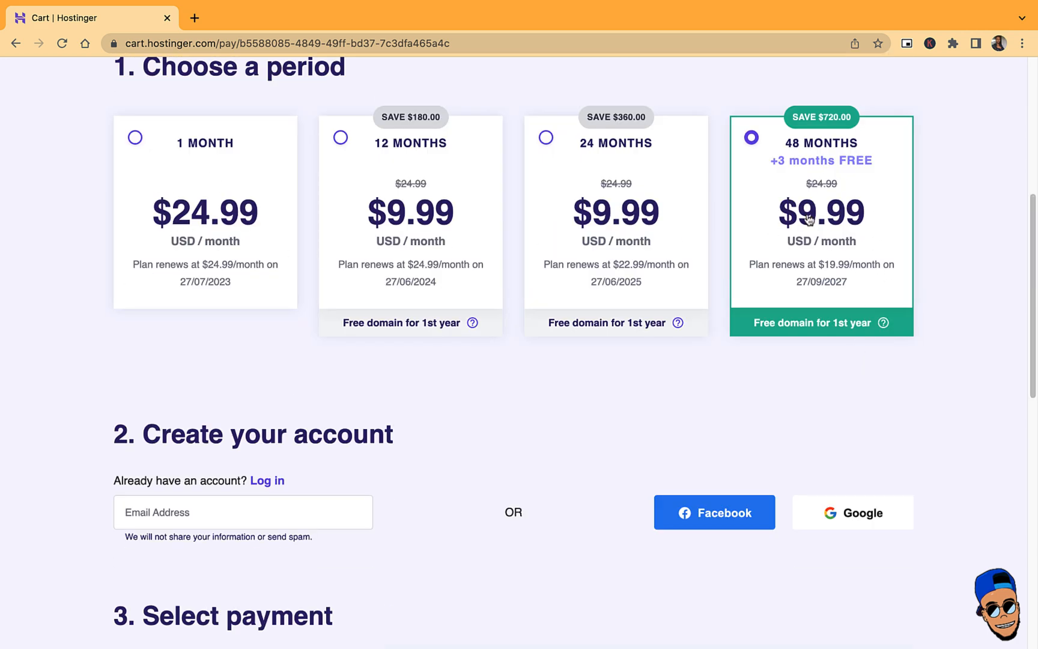
mouse_move(210, 206)
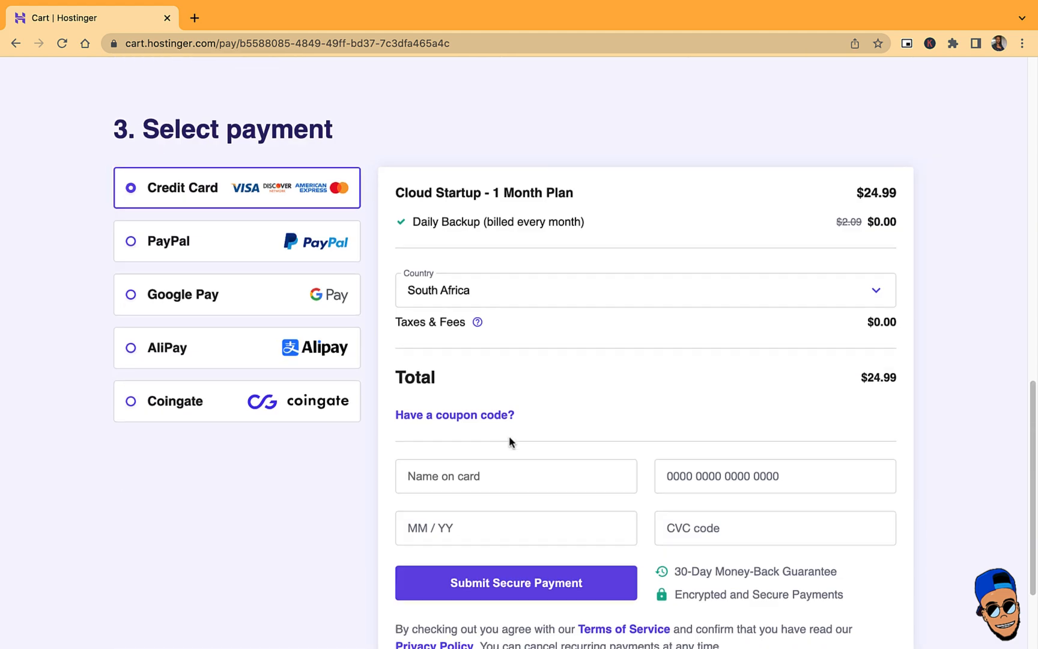
scroll(down, 3)
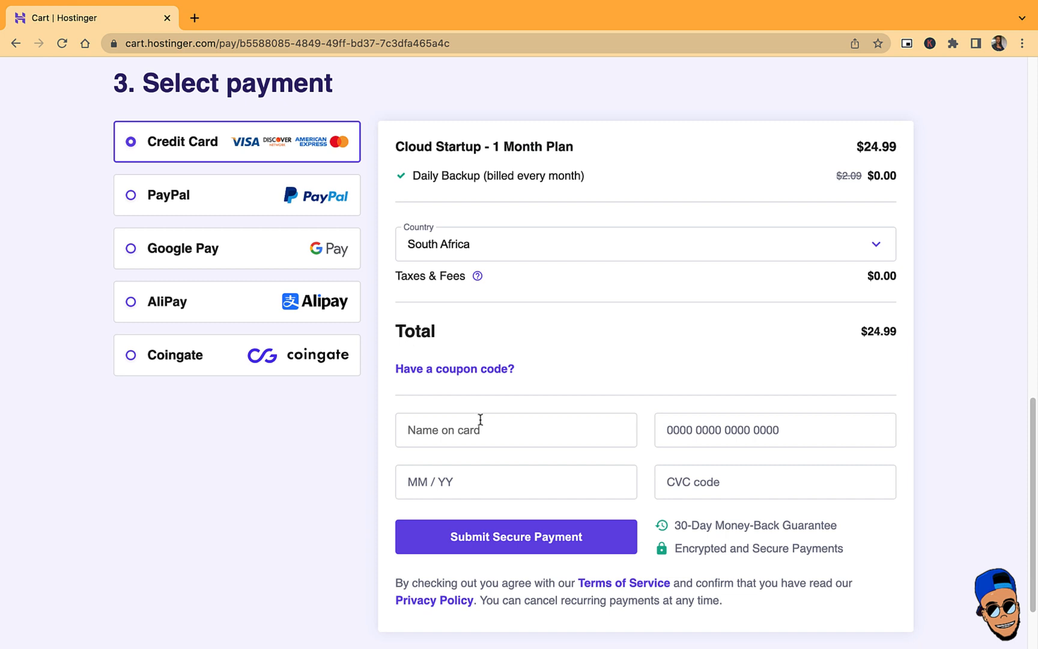
mouse_move(657, 444)
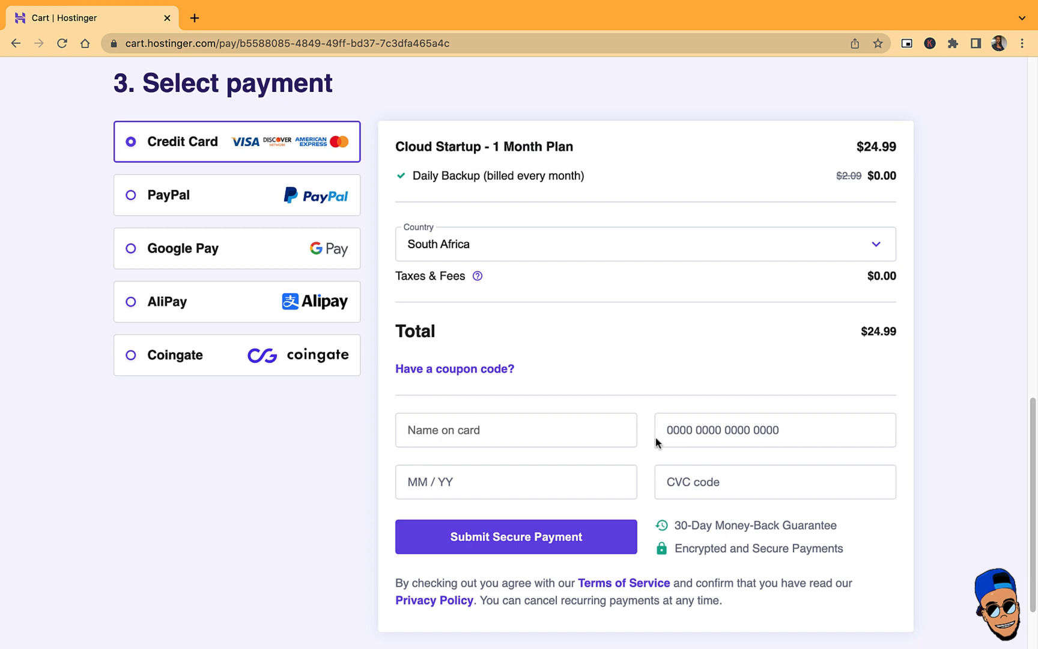
mouse_move(538, 469)
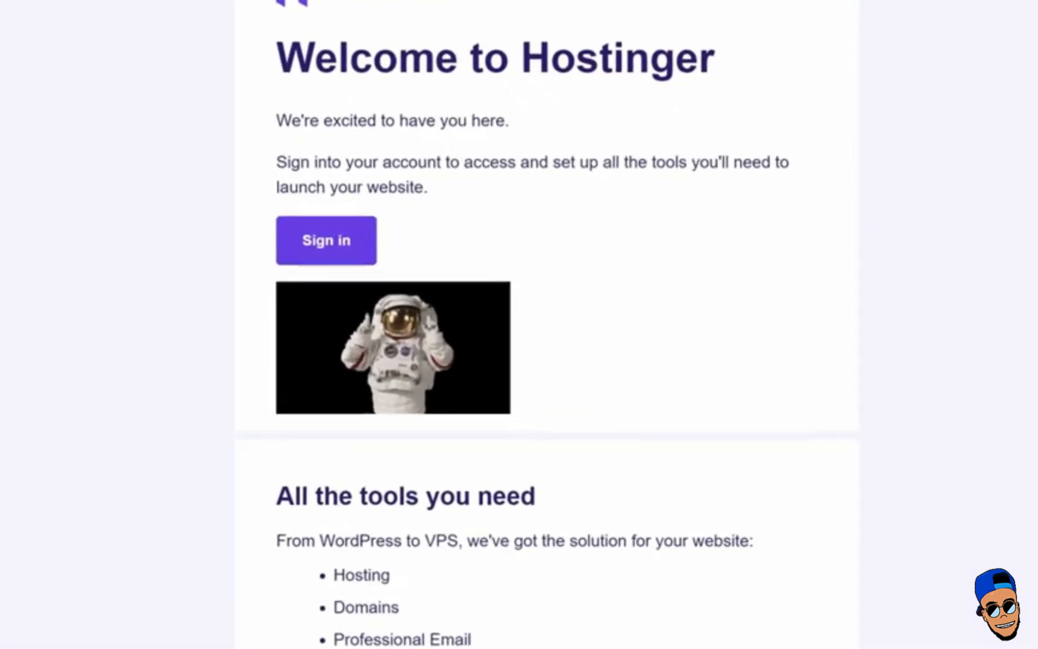
Sign in to the new account and choose WordPress as the platform with its admin account
click(326, 240)
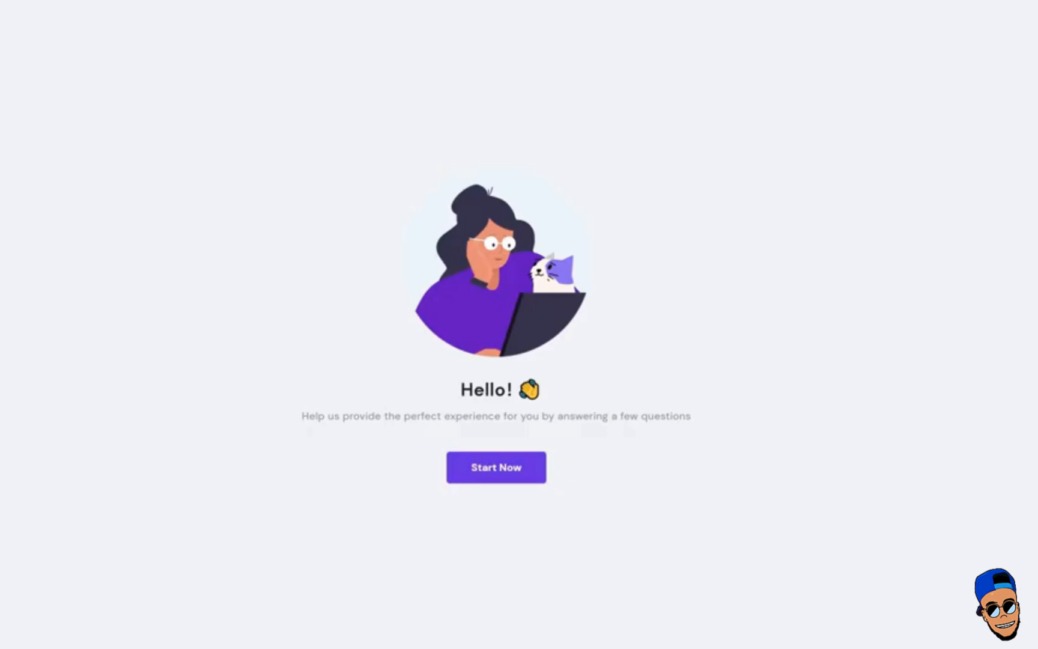
click(496, 466)
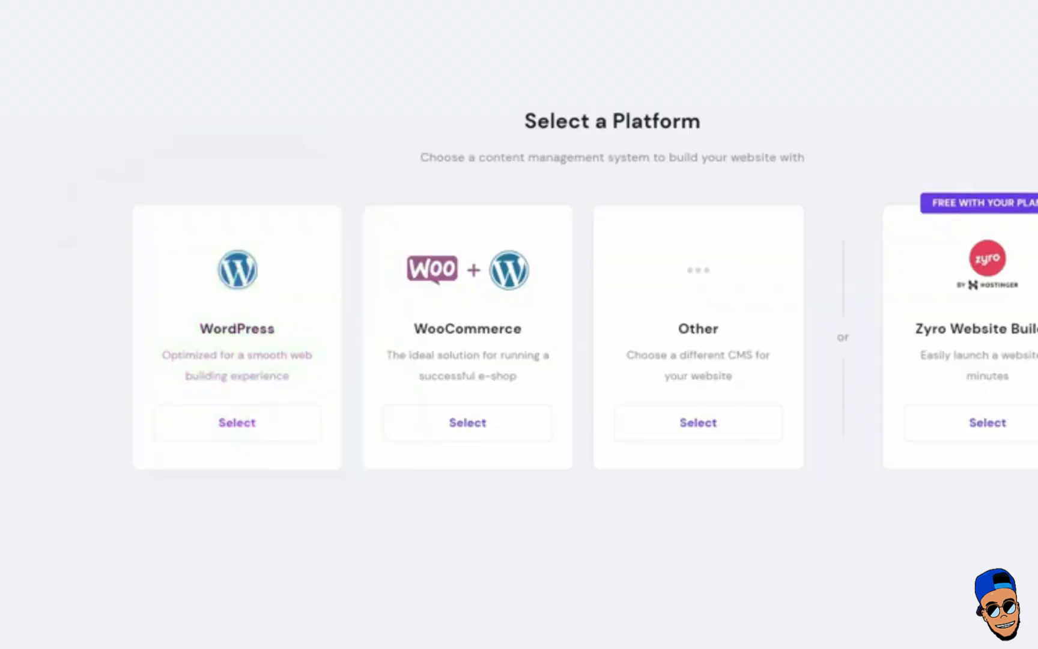
click(237, 423)
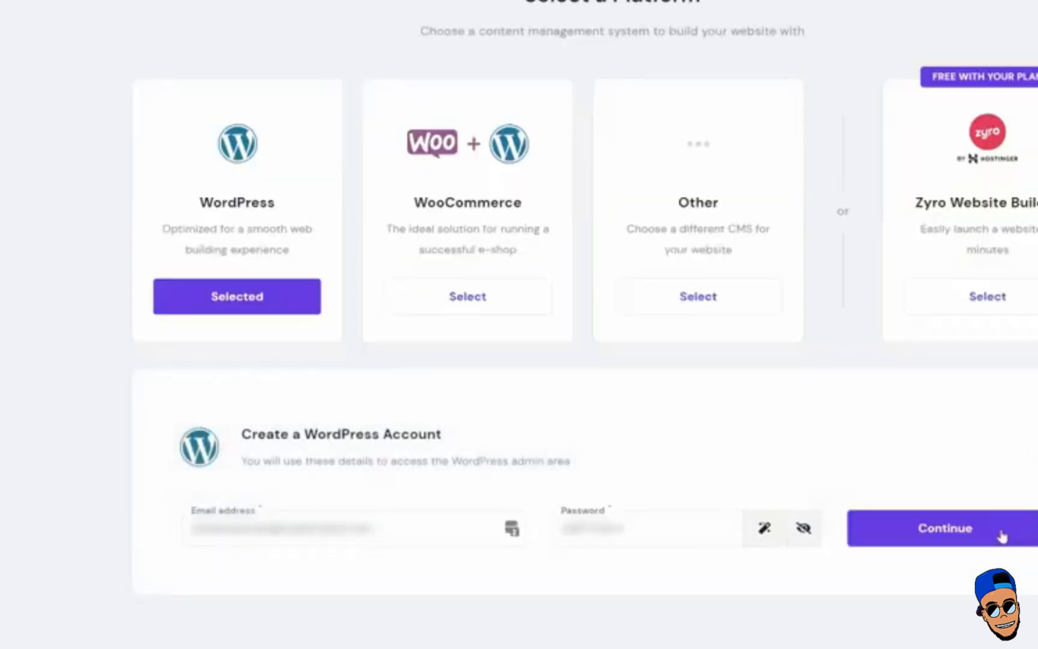
click(940, 527)
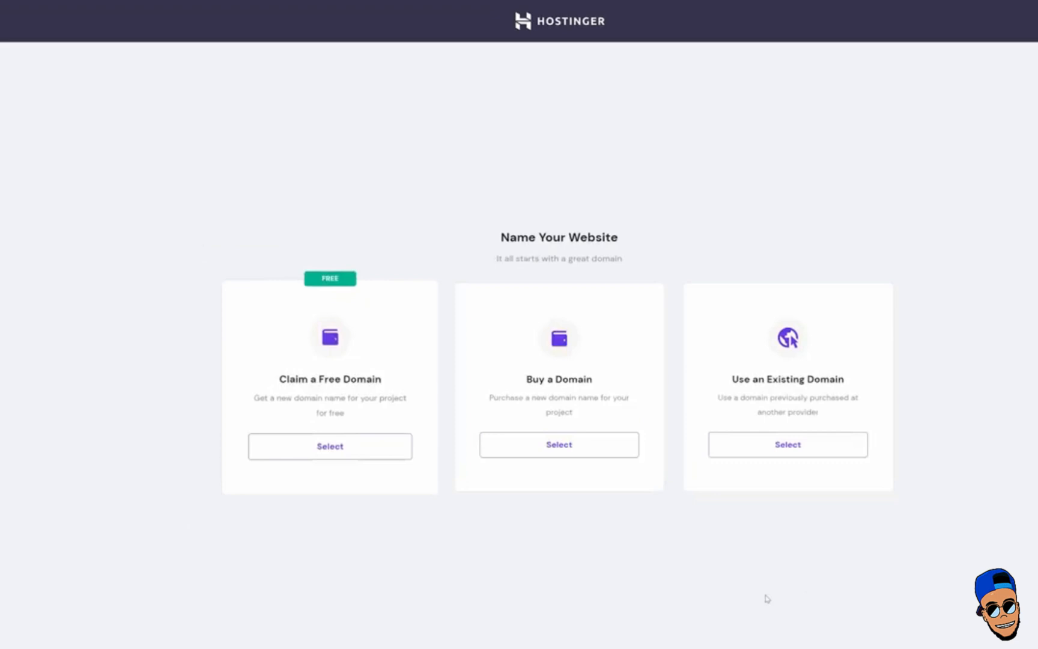
Claim bluecyberwhale.com as the free domain after confirming it is available
click(329, 445)
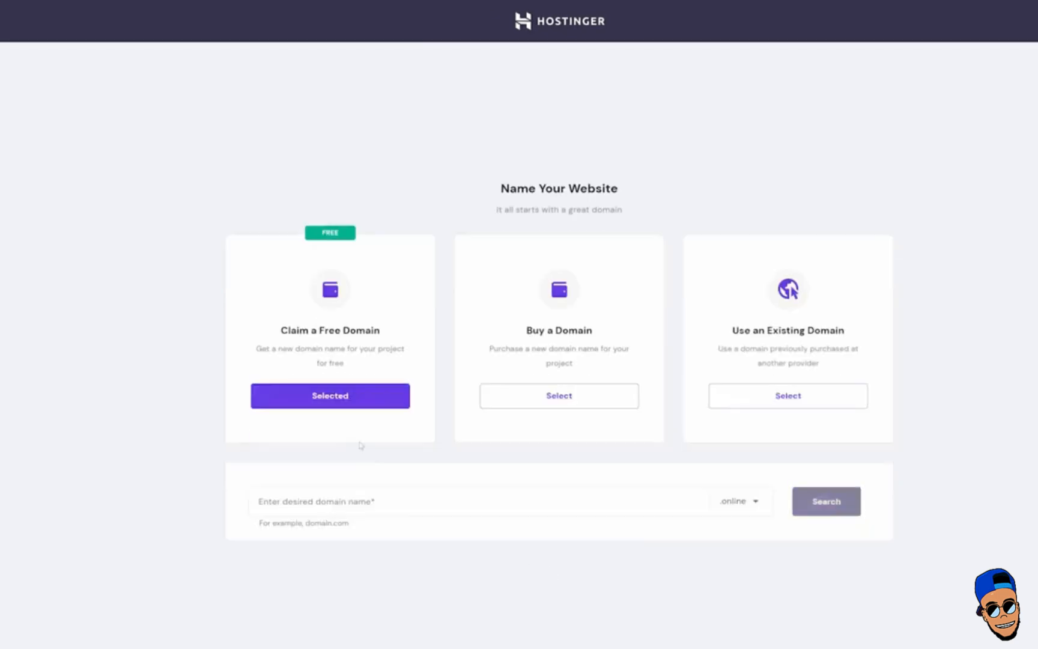
click(738, 501)
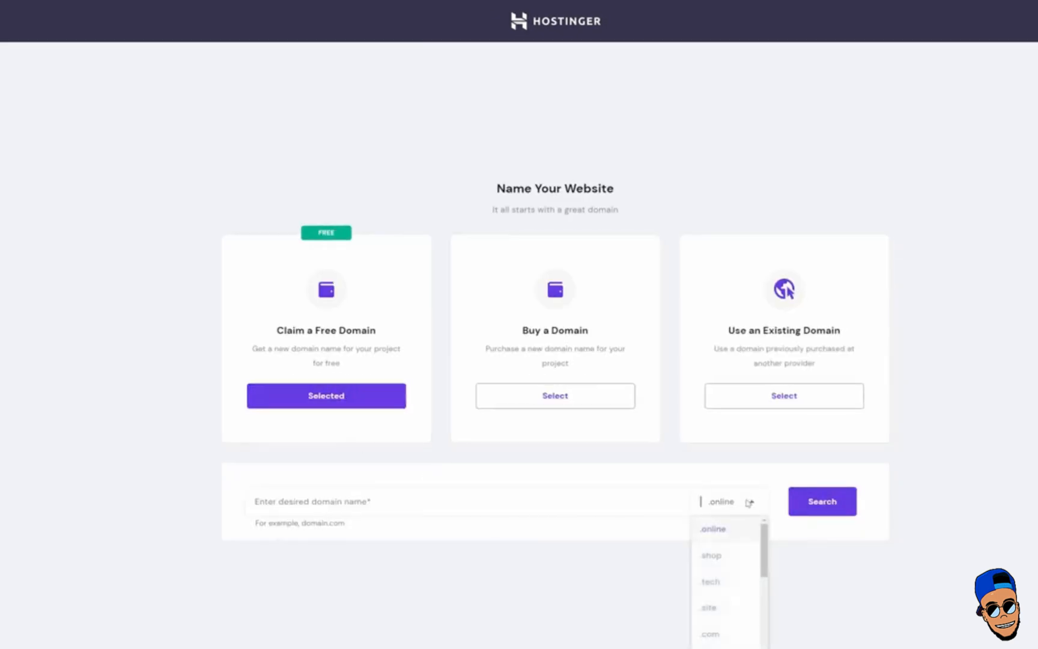
text(bluecyberwhale)
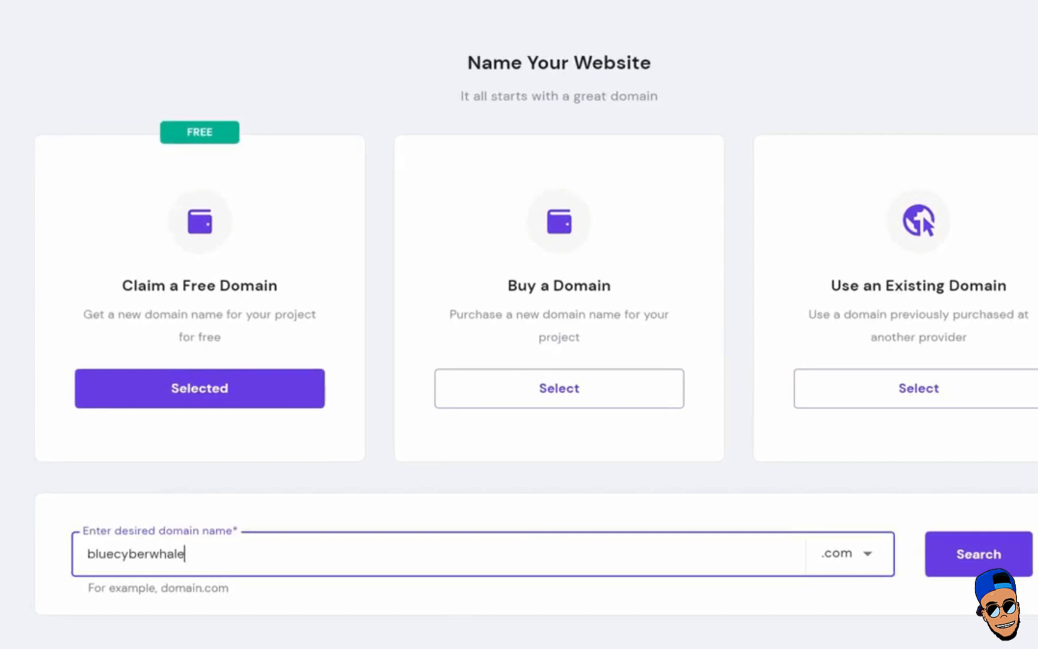
click(978, 554)
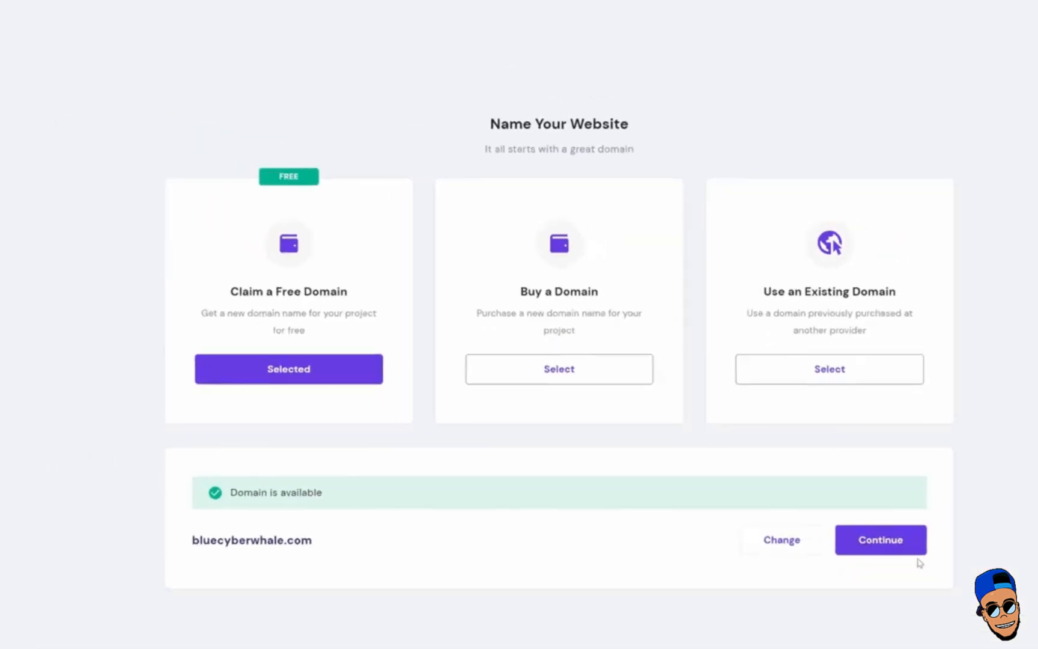
click(880, 540)
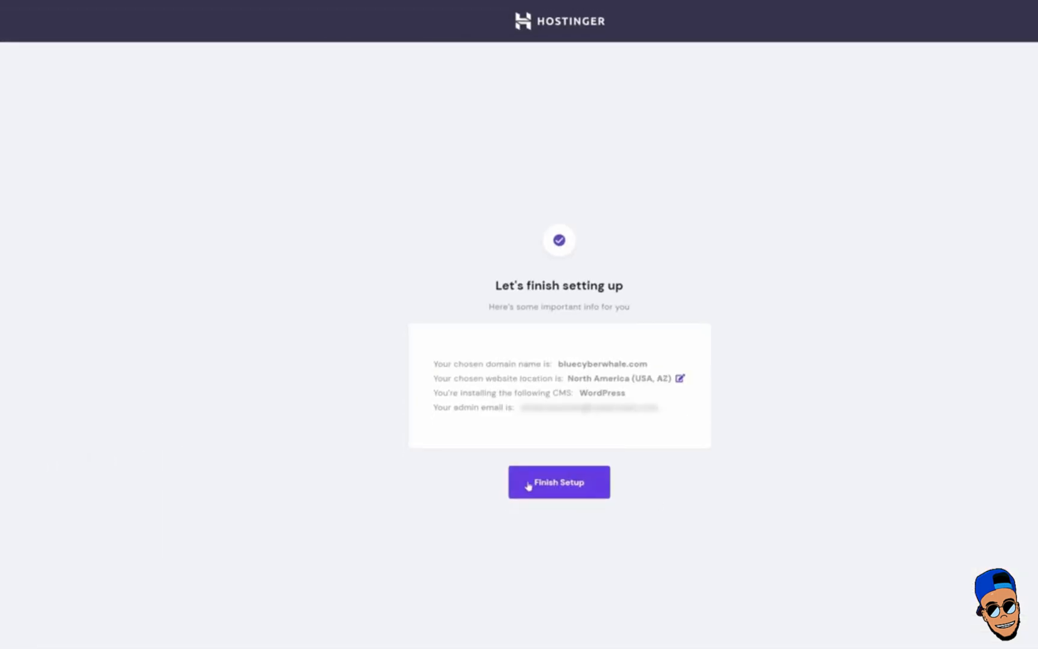
Finish setup and submit the domain owner's contact details to complete bluecyberwhale.com registration
click(559, 482)
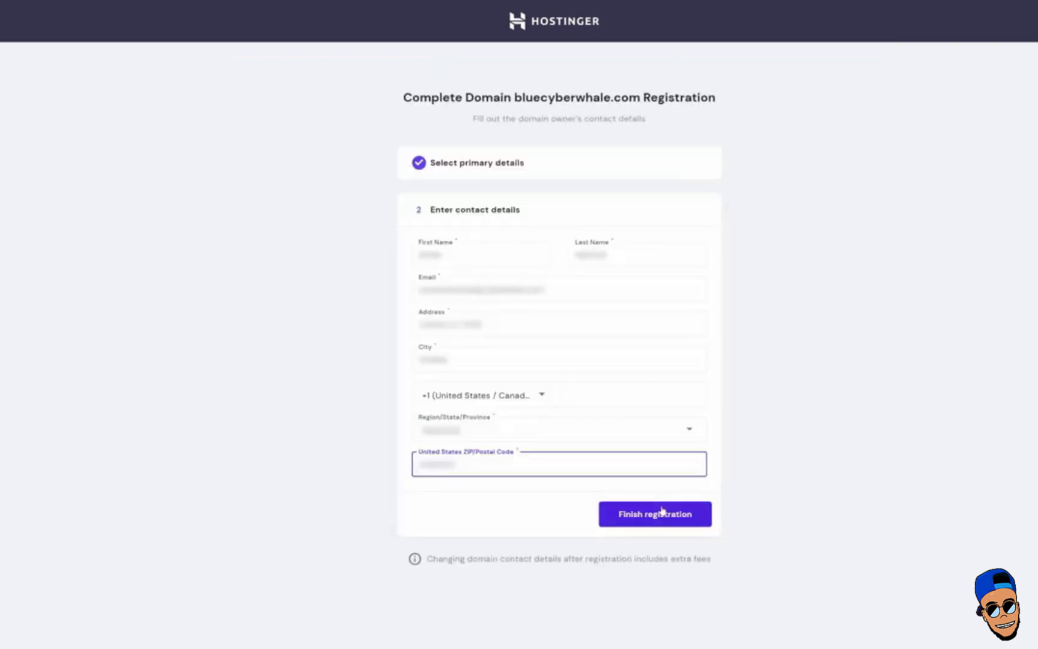
click(655, 515)
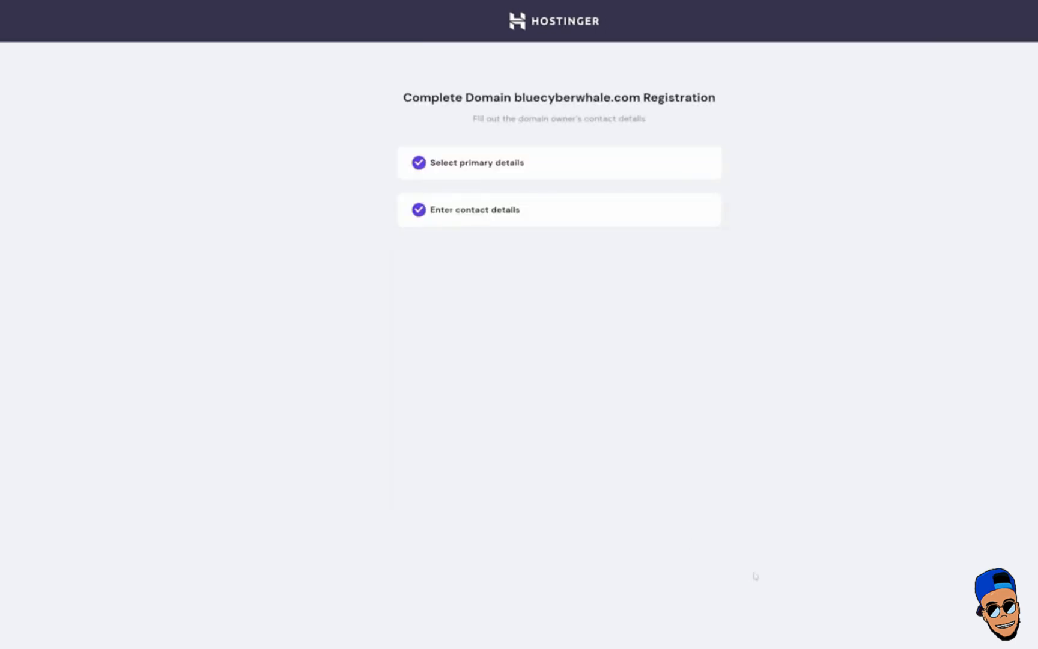